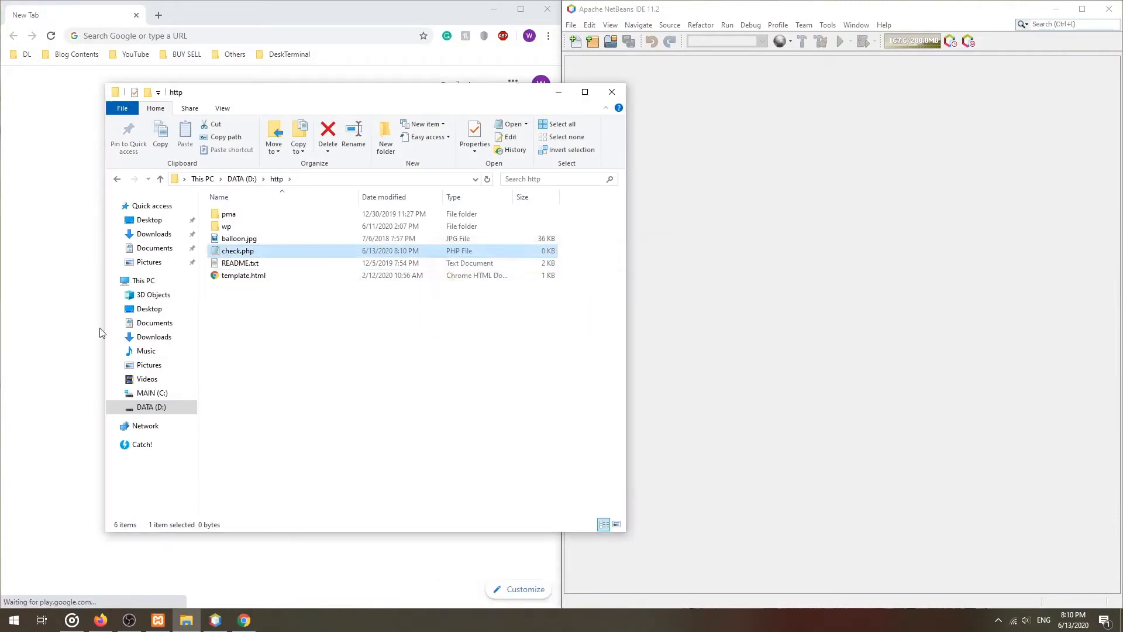
# - Write a phpinfo() call in check.php and scroll its browser output to the GD section
pyautogui.doubleClick(239, 250)
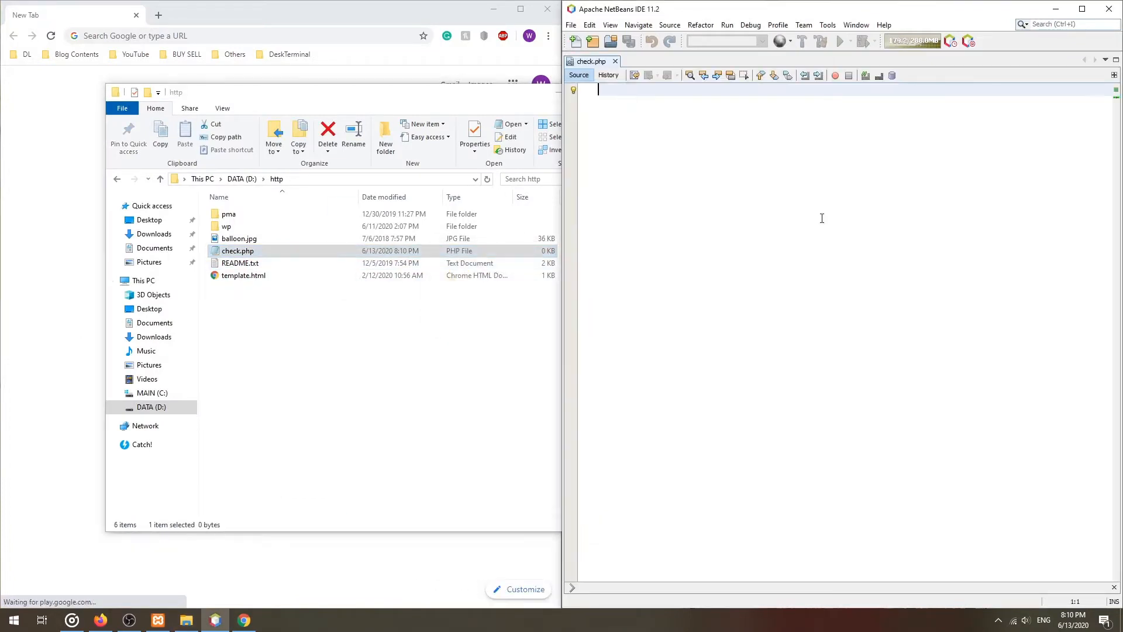
pyautogui.write('<?php')
pyautogui.write('phpinfo();')
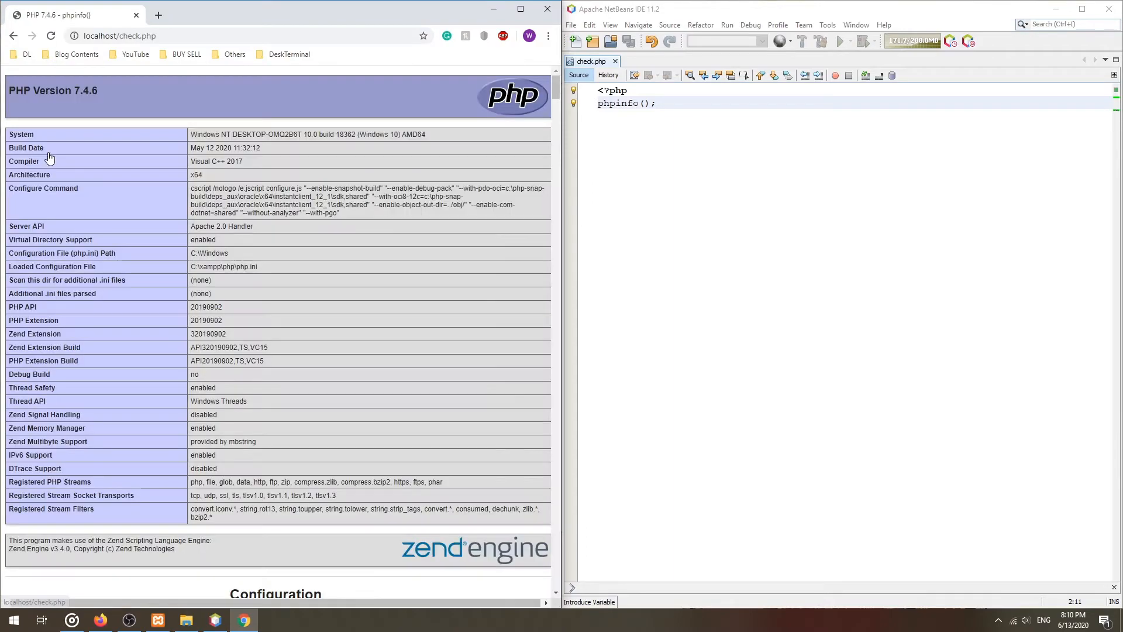
pyautogui.scroll(-3)
pyautogui.write('gd')
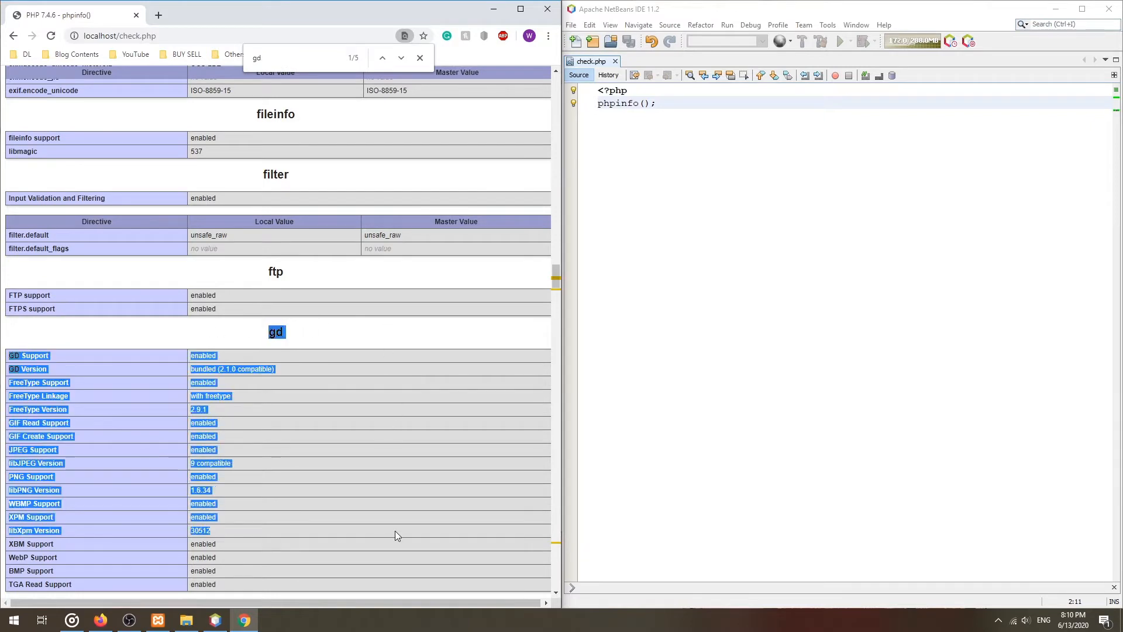
pyautogui.scroll(-3)
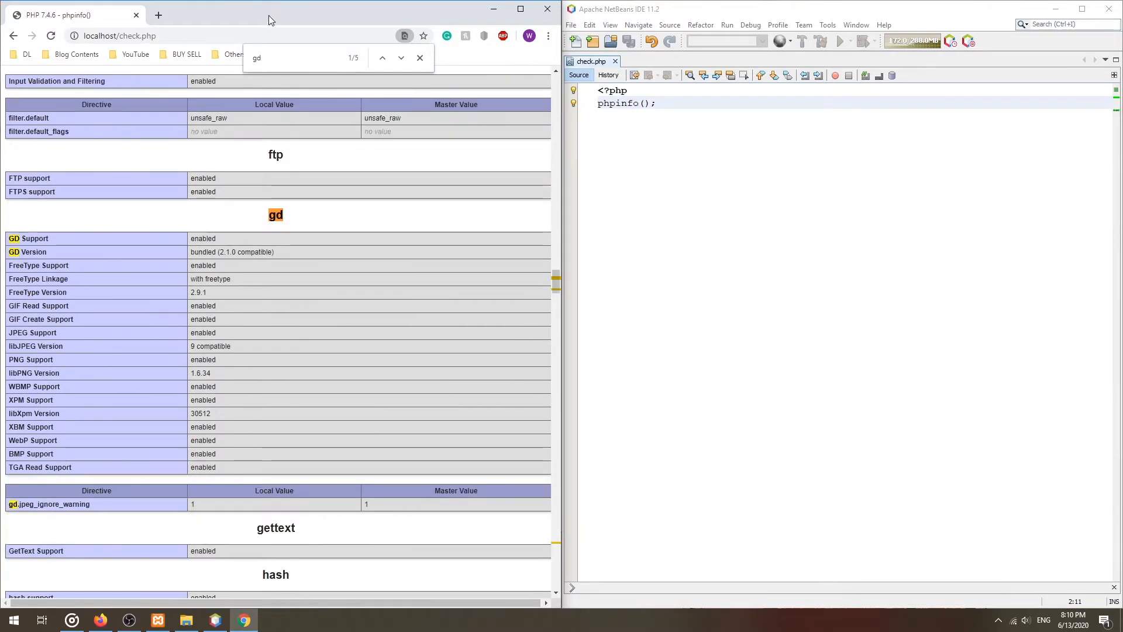
# - Open php.ini from XAMPP and find the active extension=gd2 line
pyautogui.click(157, 619)
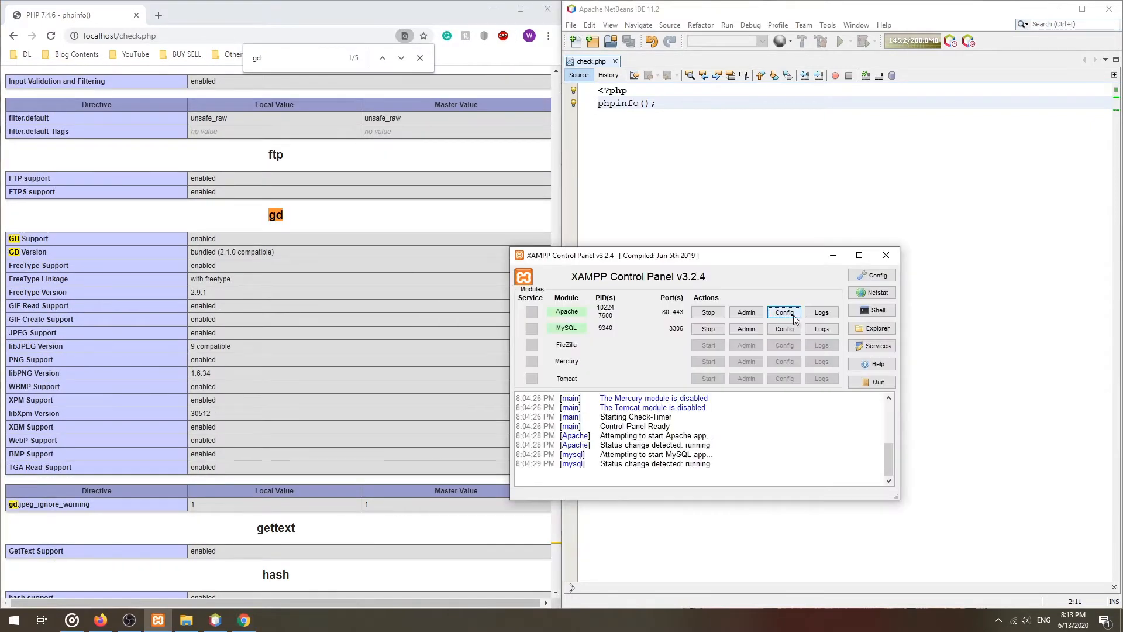
pyautogui.click(782, 311)
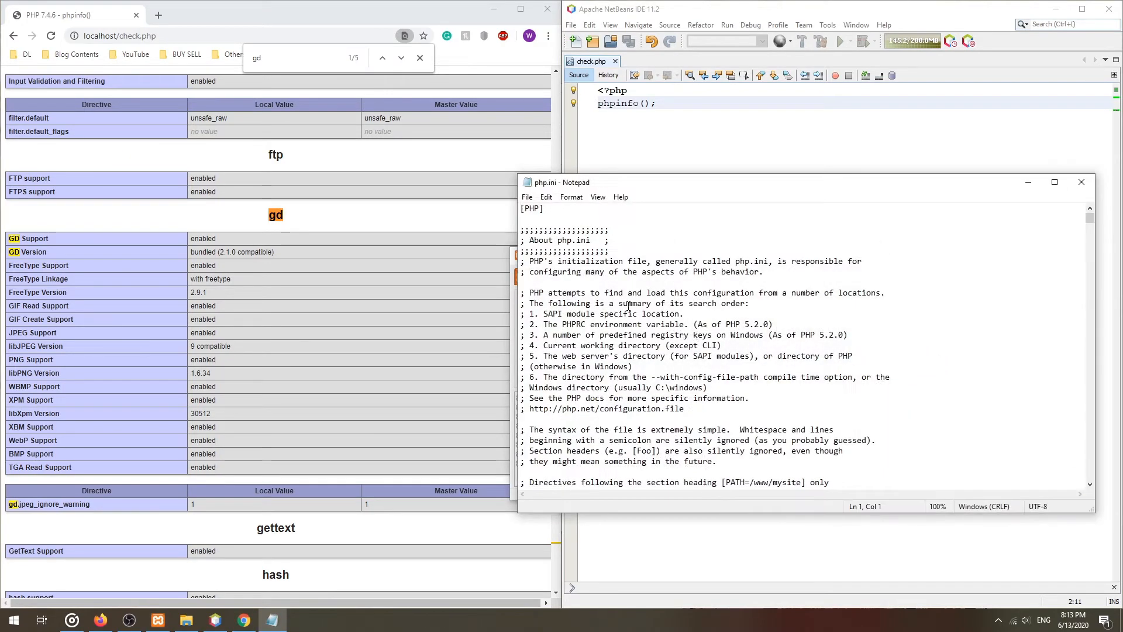
pyautogui.press('Ctrl+f')
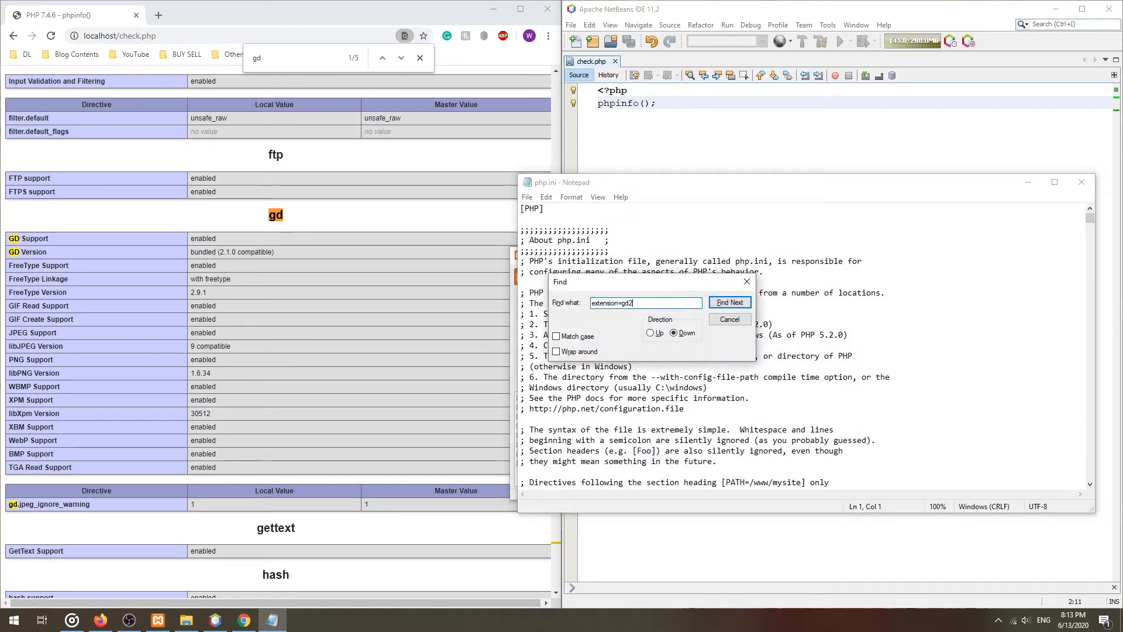
pyautogui.click(729, 302)
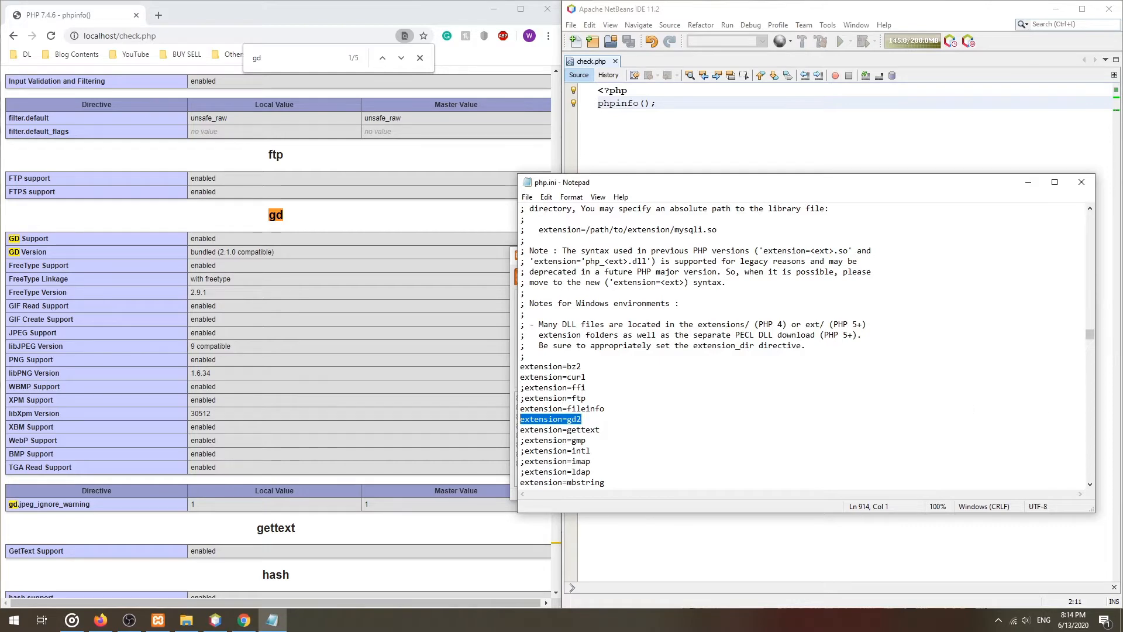
pyautogui.click(157, 620)
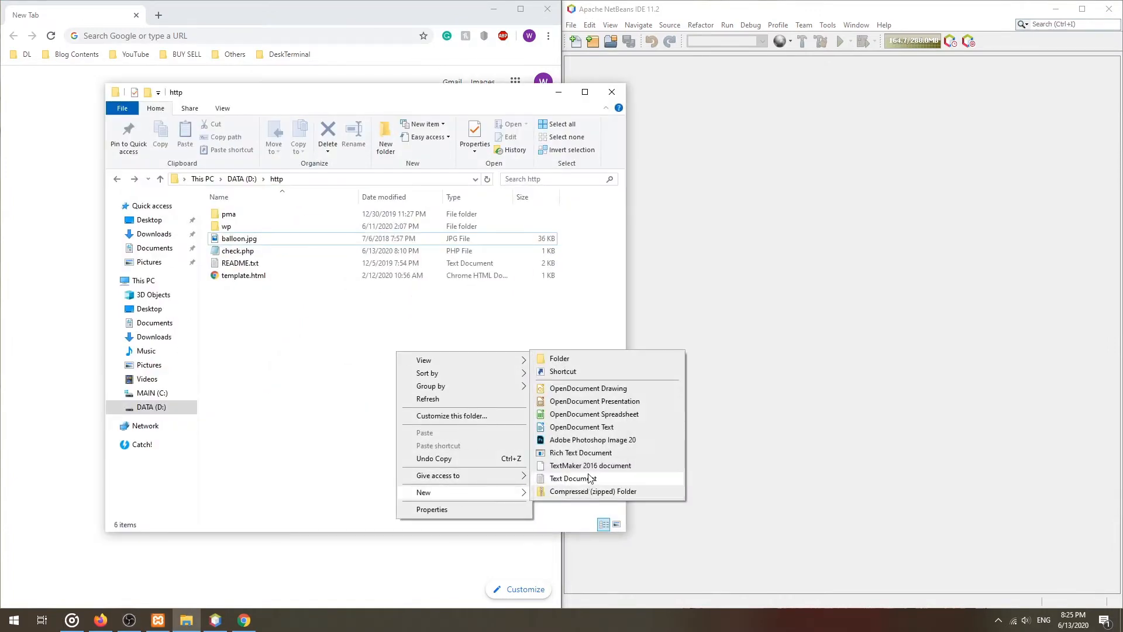
# - Create text-img.php with a GET IMG + WRITE TXT comment loading balloon.jpg via imagecreatefromjpeg
pyautogui.click(572, 478)
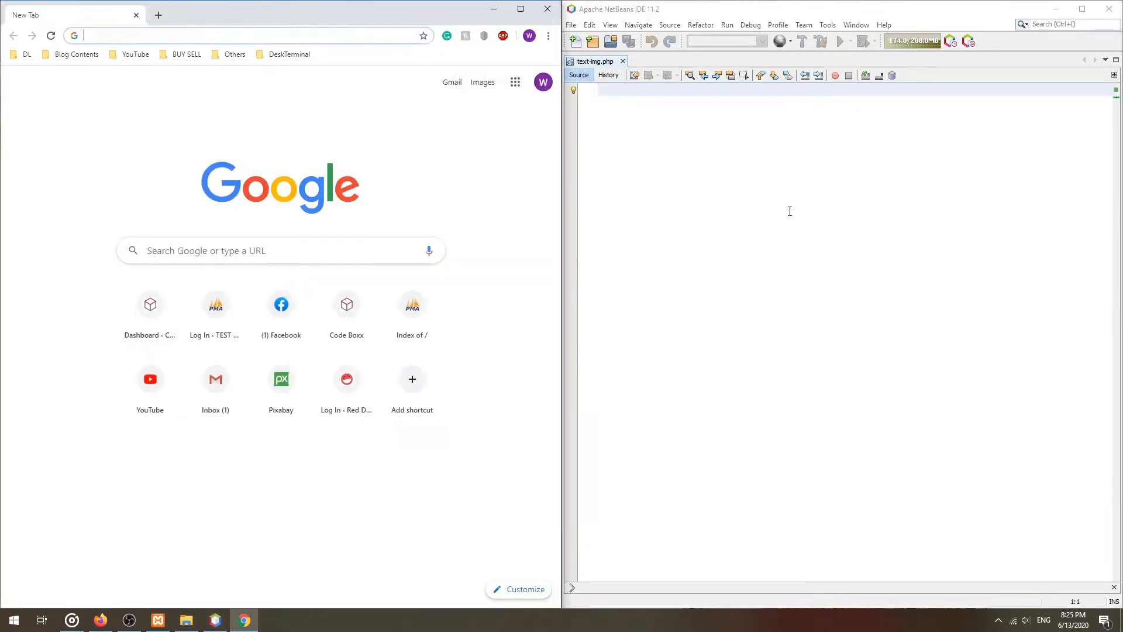
pyautogui.write('<?php')
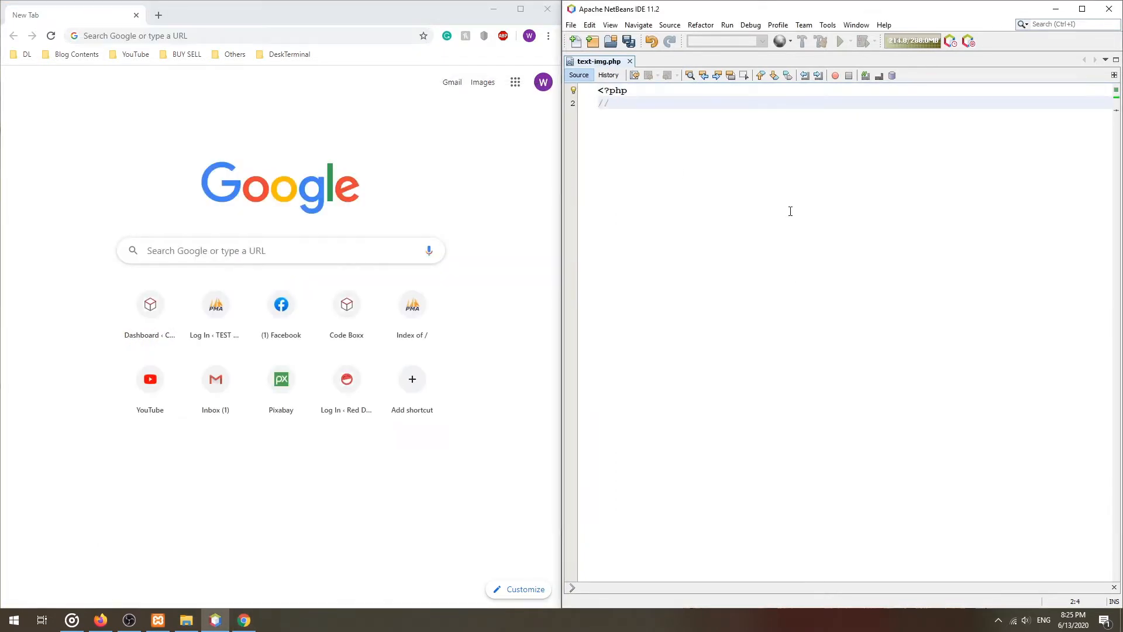
pyautogui.write('GET IMG + WRITE TXT')
pyautogui.write('$img = i')
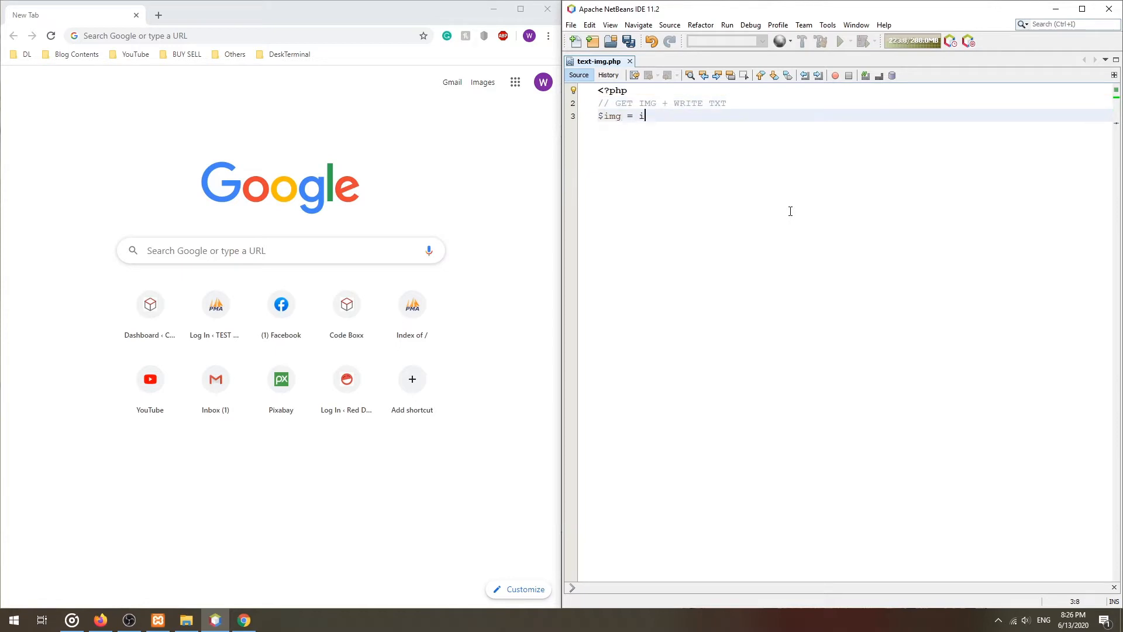
pyautogui.write('magecreatefromjpeg')
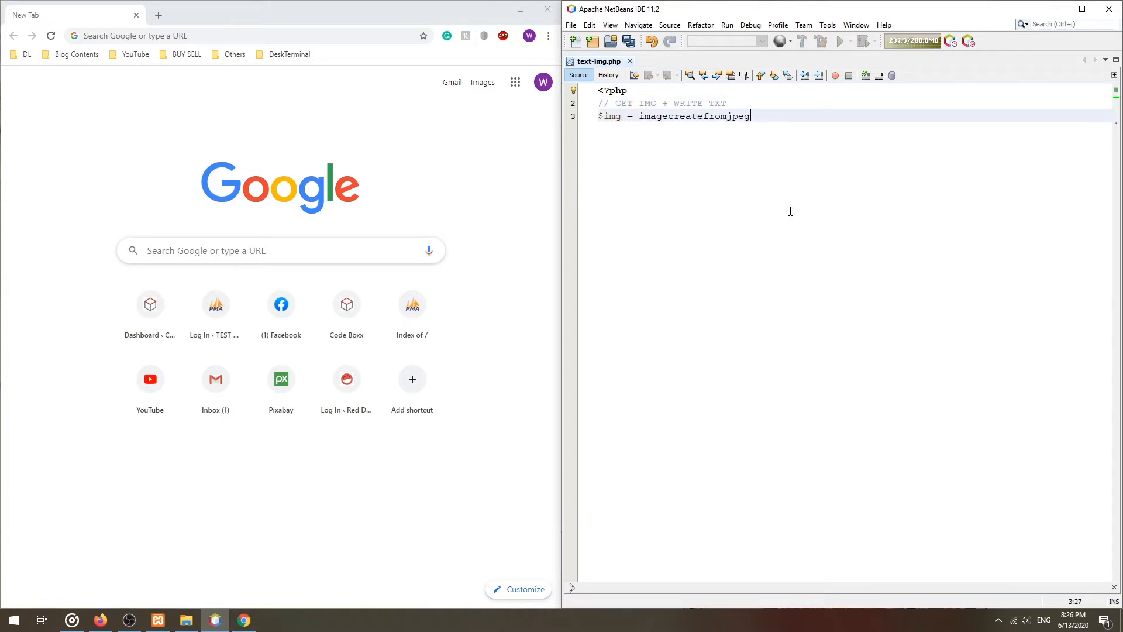
pyautogui.write('("balloon.jpg");')
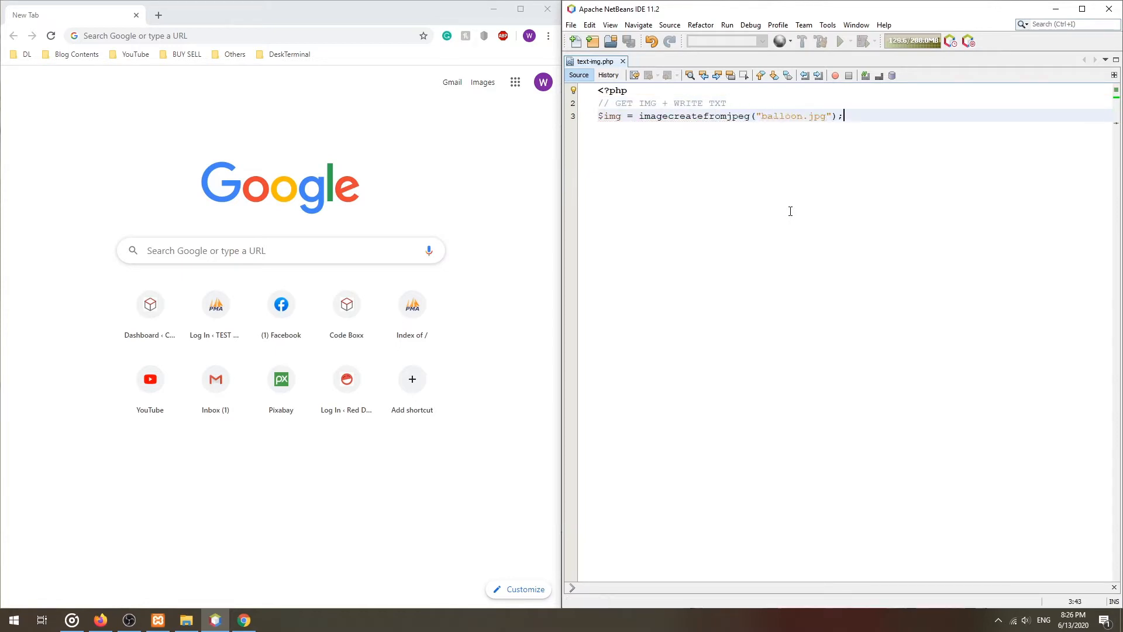
# - Start the imagettftext call with angle 0, coordinates 5, 24, and a white imagecolorallocate colour
pyautogui.write('imagettftext')
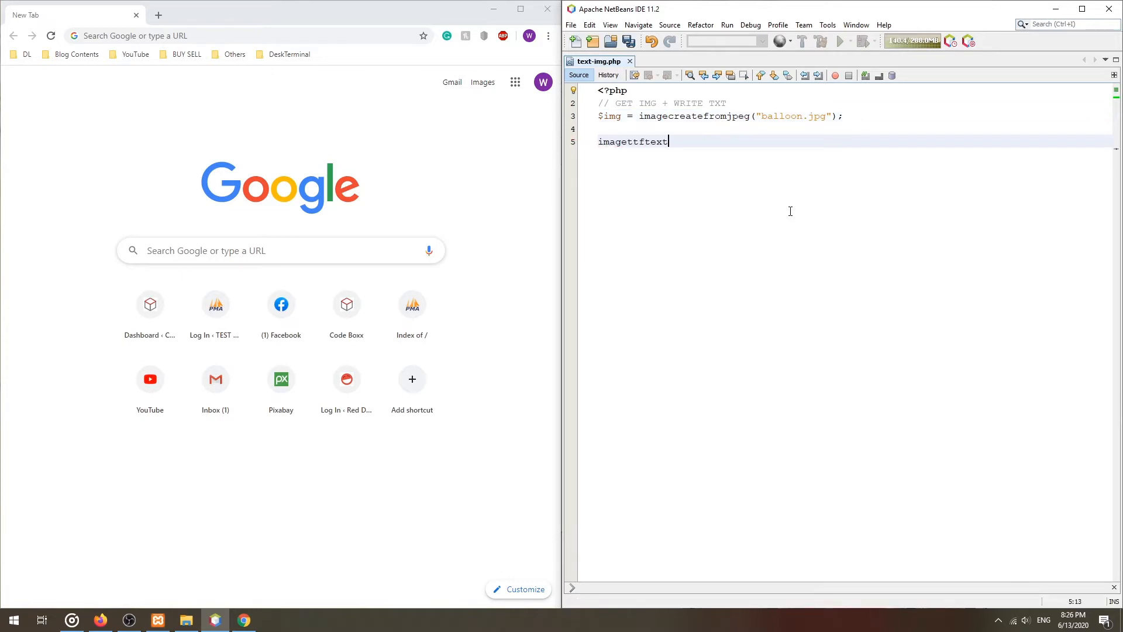
pyautogui.write('(')
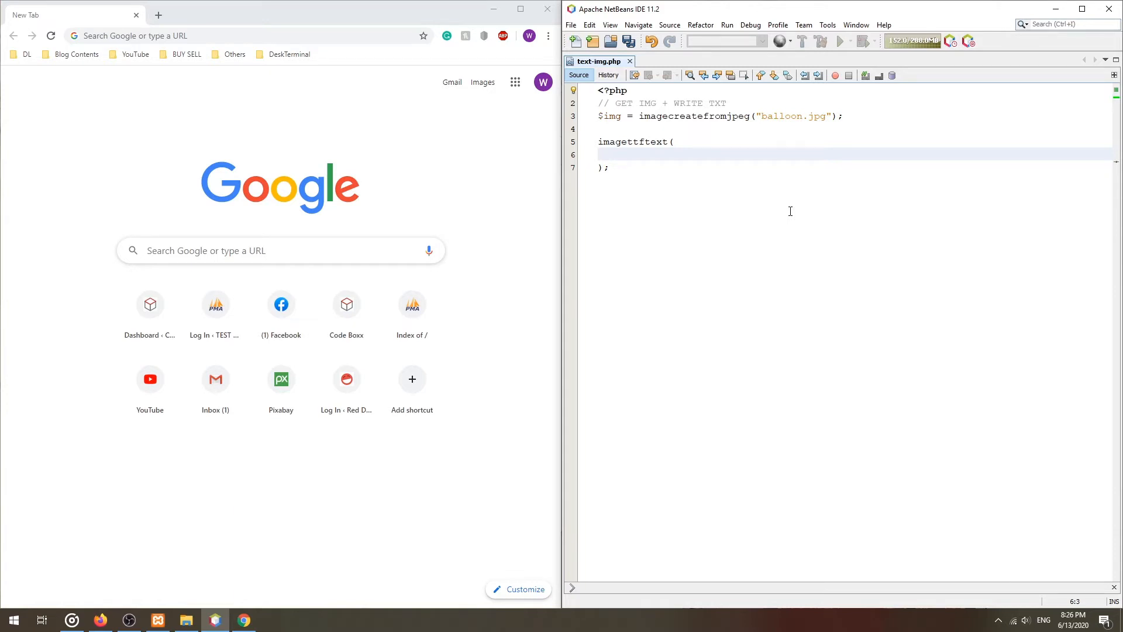
pyautogui.write('$img, // Image Object')
pyautogui.write('24')
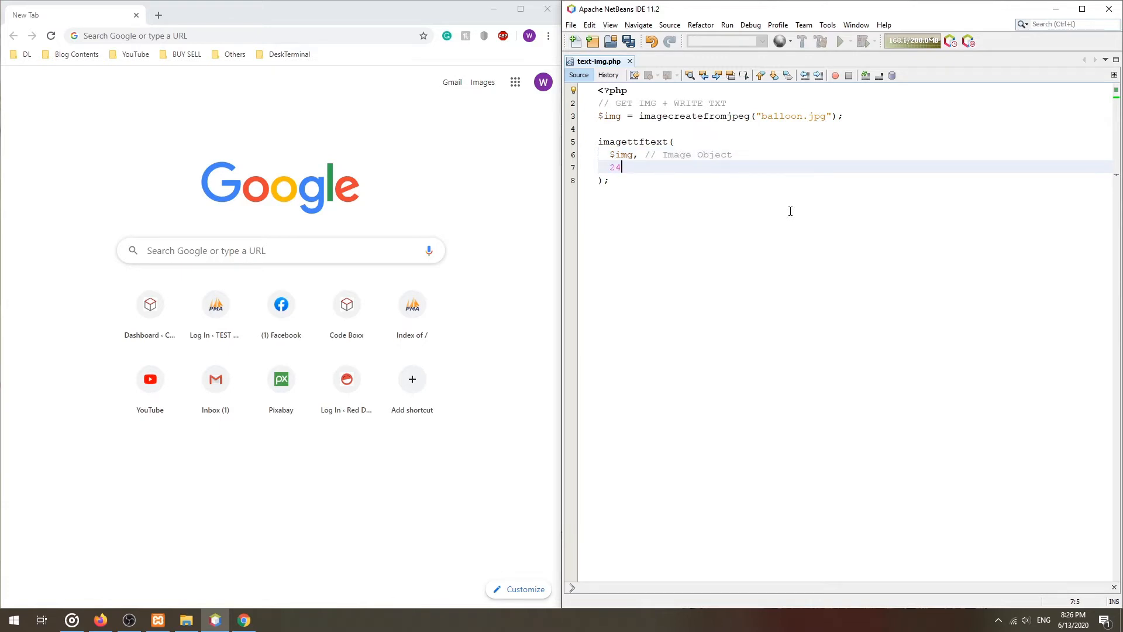
pyautogui.write(', // Font Size')
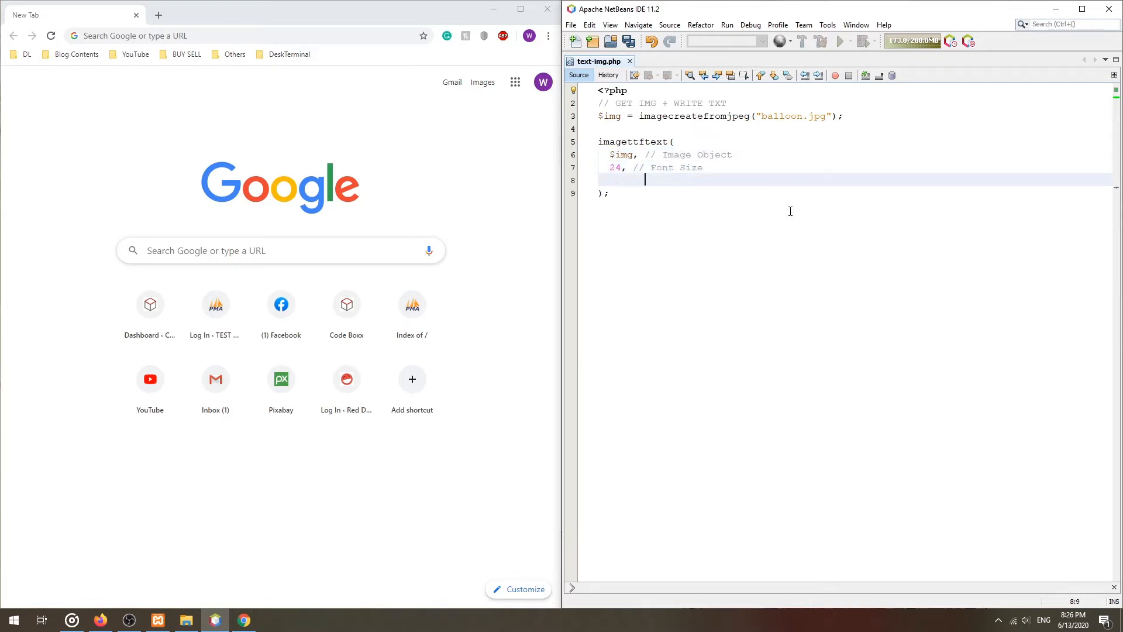
pyautogui.write('0, // Angle')
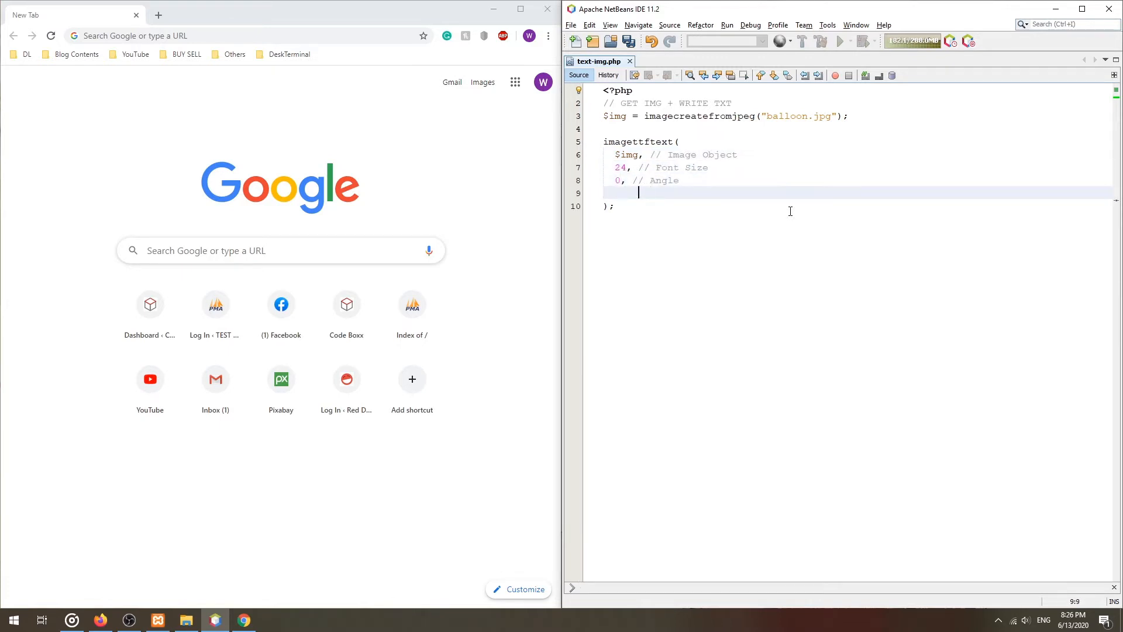
pyautogui.write('5, 24,')
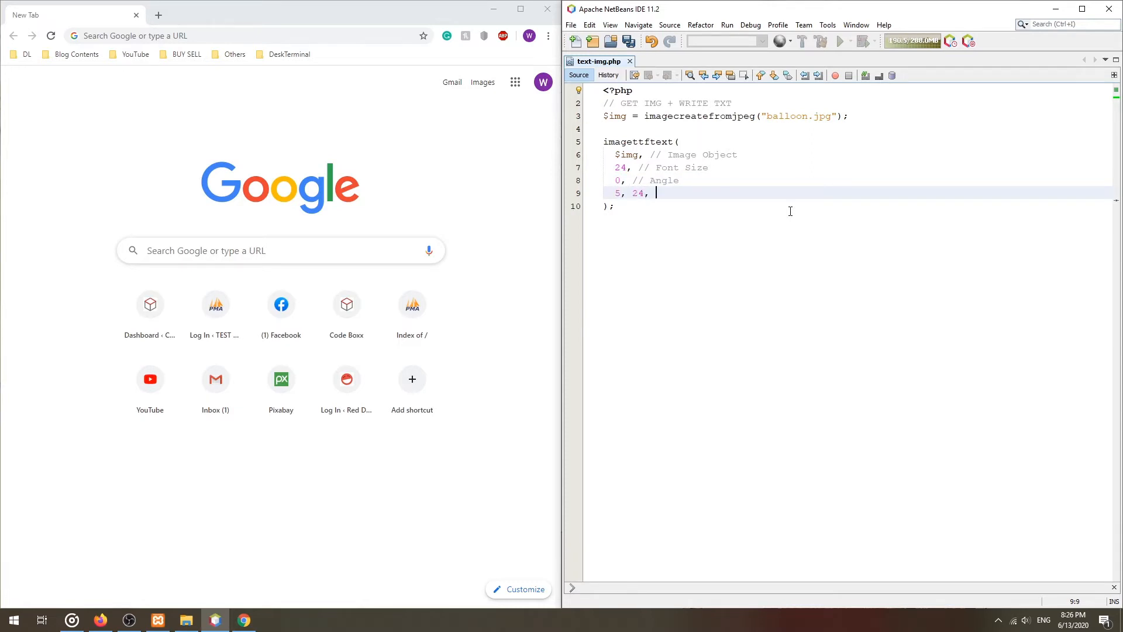
pyautogui.write('// X + Y Coordinates')
pyautogui.write('$')
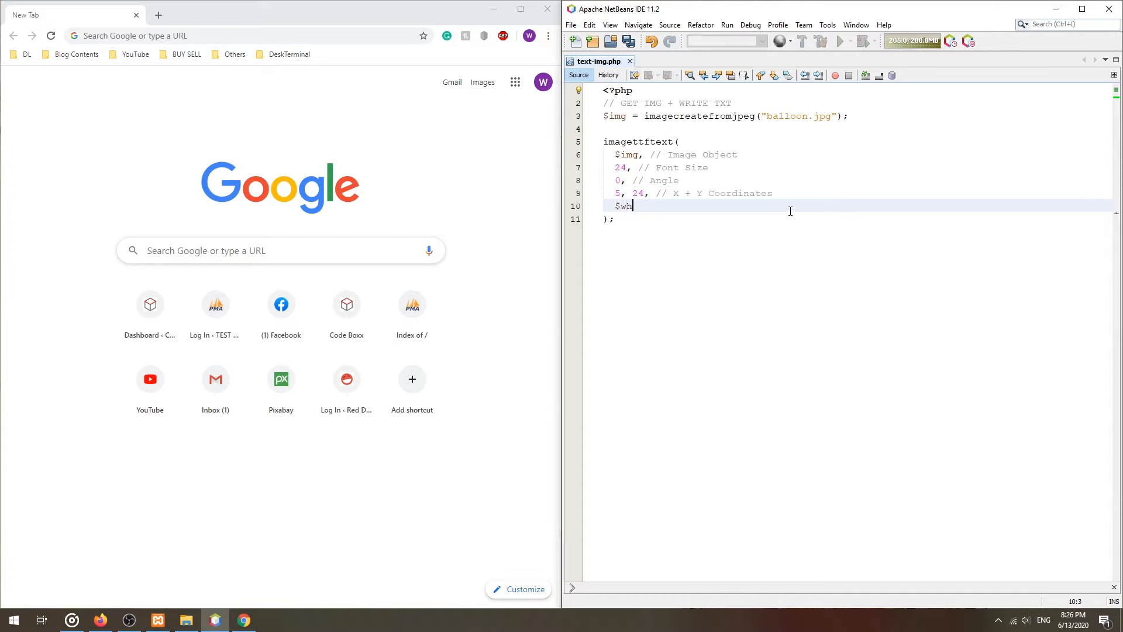
pyautogui.write('white')
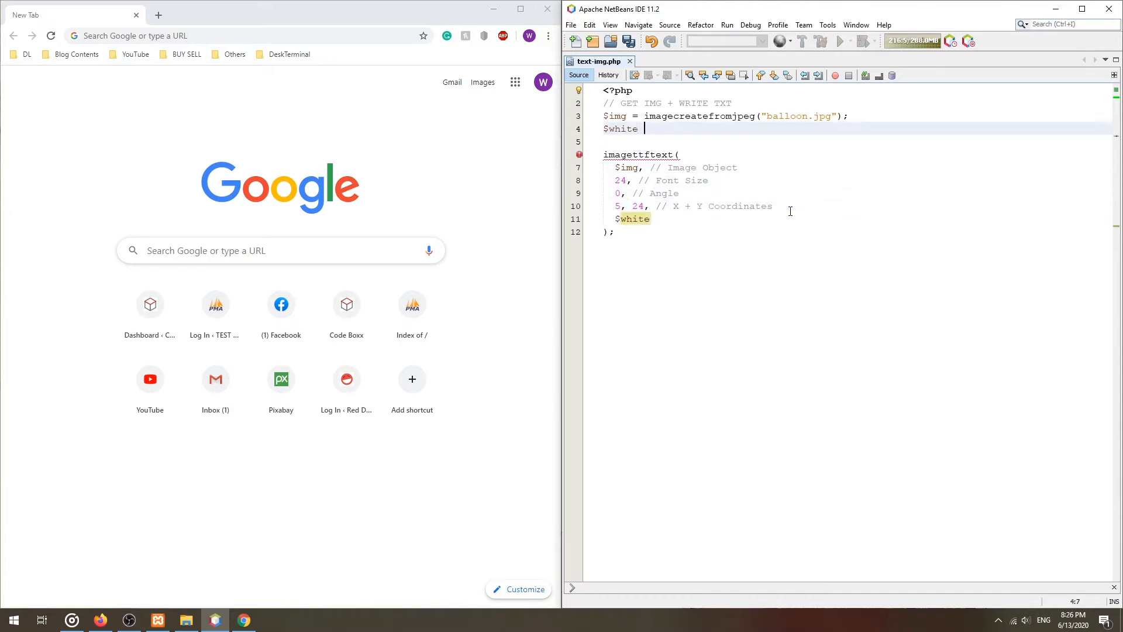
pyautogui.write('= imagecolorallocate();')
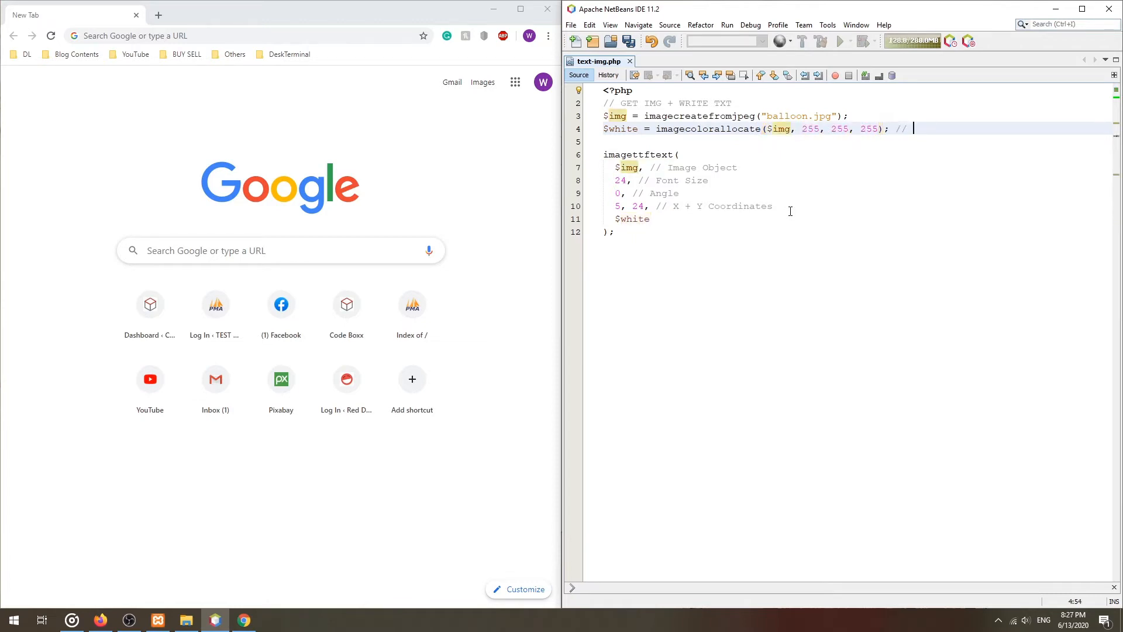
pyautogui.write('OBJ, RGB')
pyautogui.click(858, 219)
pyautogui.write(', // Colo')
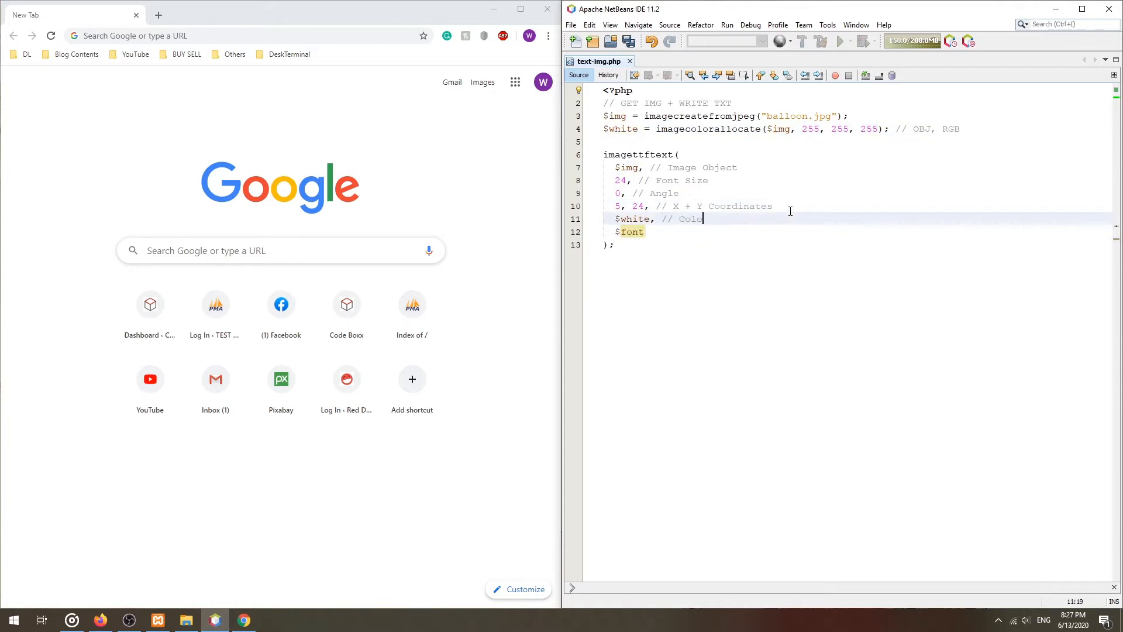
# - Set $font to C:\Windows\Fonts\arial.ttf and $txt to "Hello World"
pyautogui.write('// Font to use')
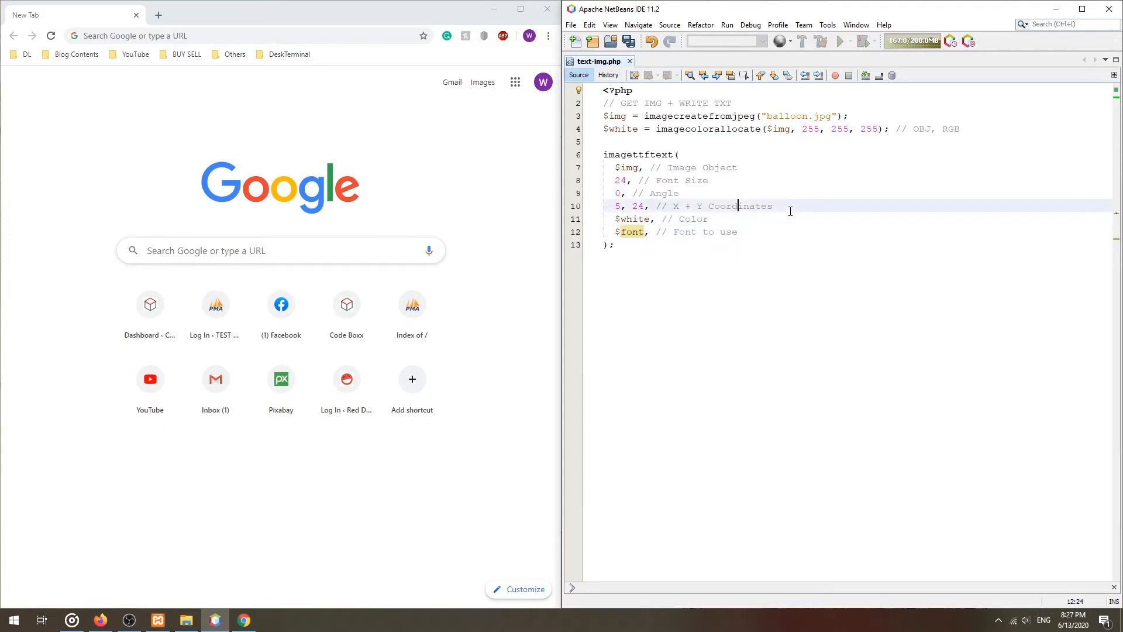
pyautogui.write('$font = "C";')
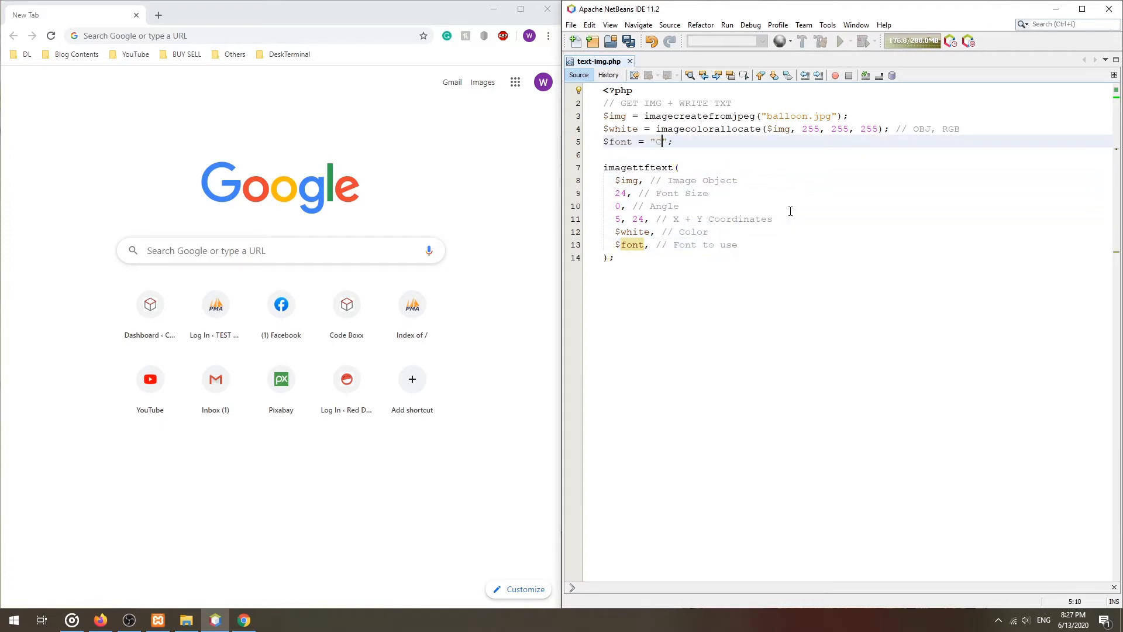
pyautogui.write(':\\Windows\\Fonts')
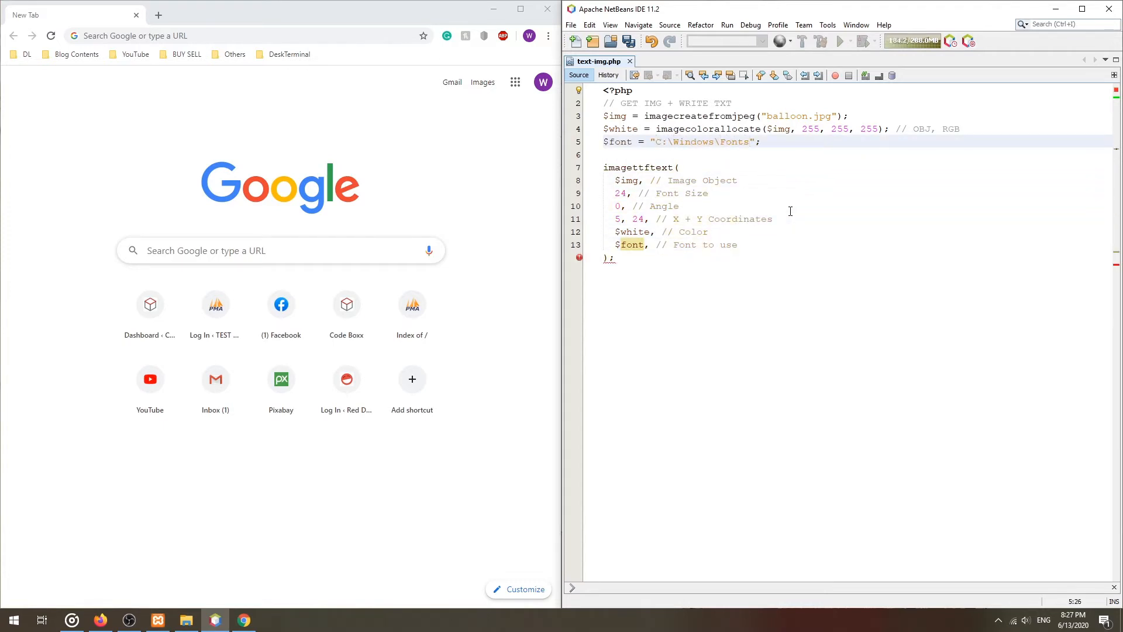
pyautogui.write('arial.ttf')
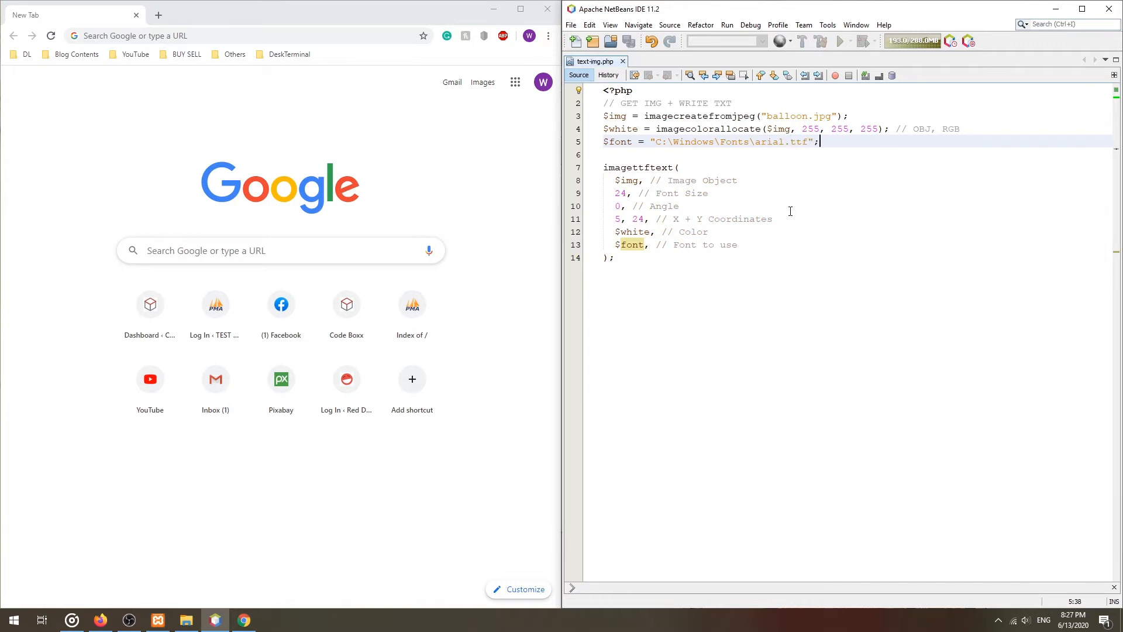
pyautogui.write('$t')
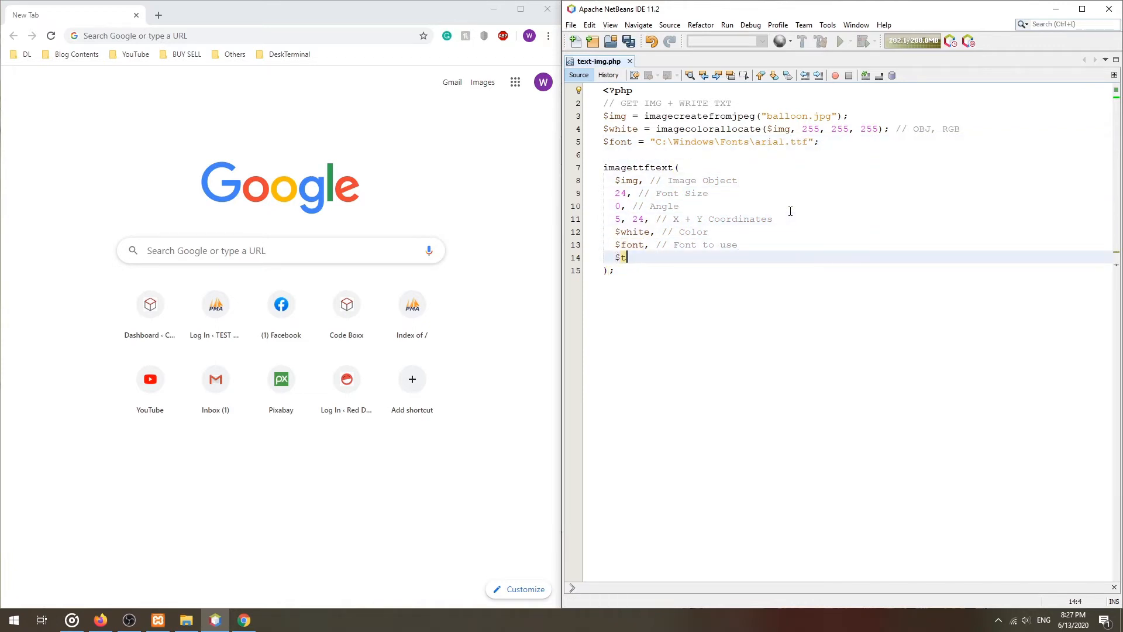
pyautogui.write('xt // Text to write')
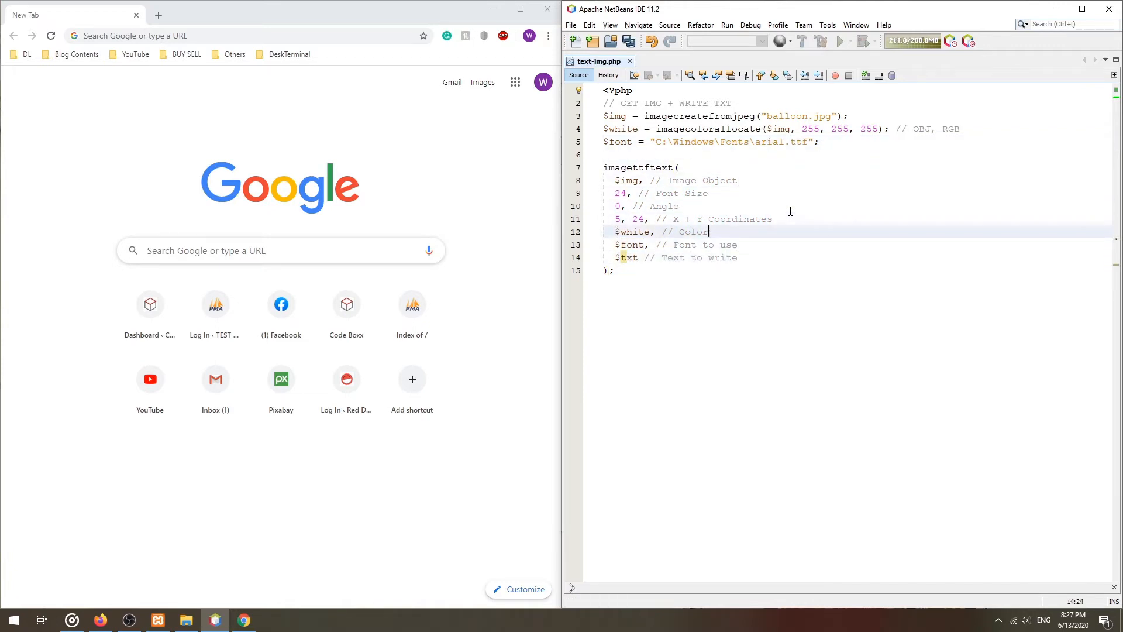
pyautogui.write('$txt = "Hello ";')
pyautogui.write('// OUPUT')
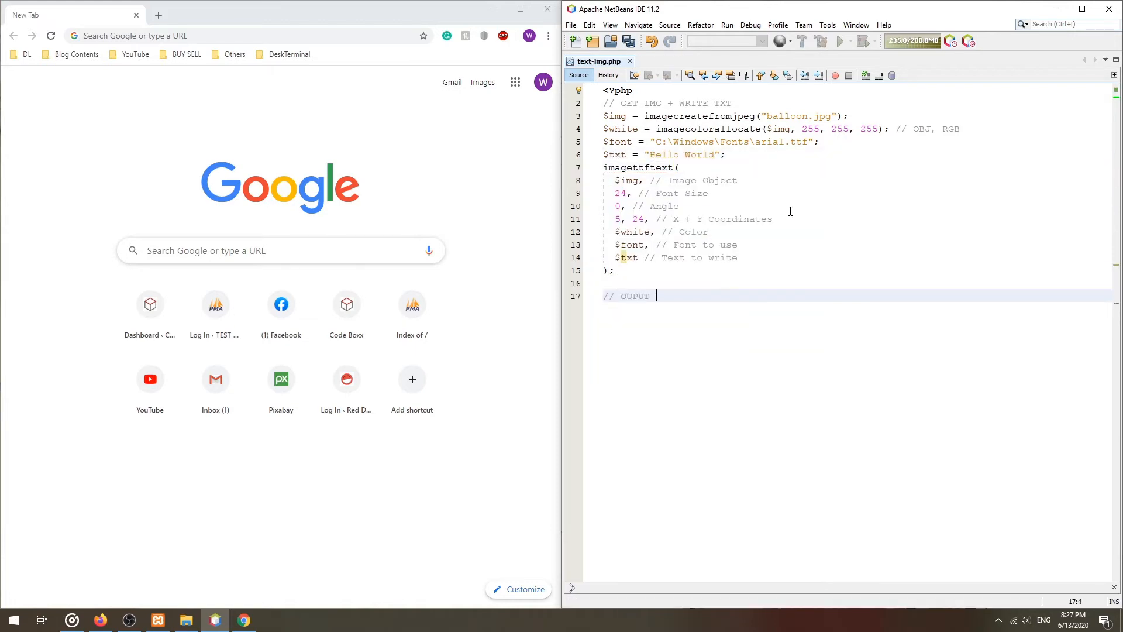
# - Output the image to the browser with a Content-type: image/jpeg header and imagejpeg
pyautogui.write('IMAGE TO BROWSER')
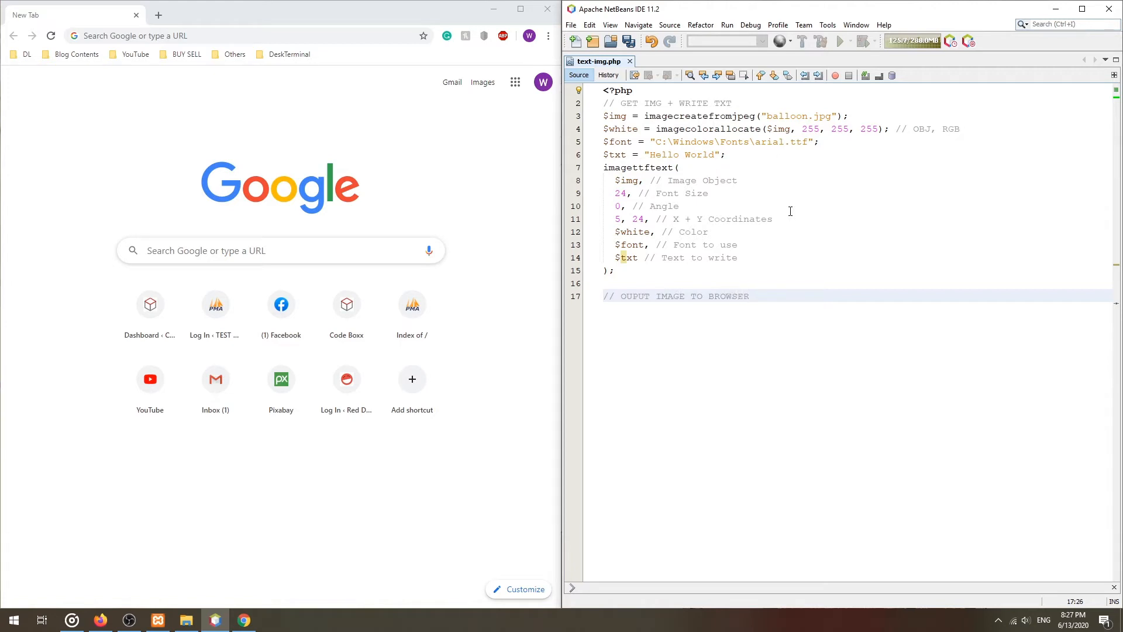
pyautogui.write('header("Content-t");')
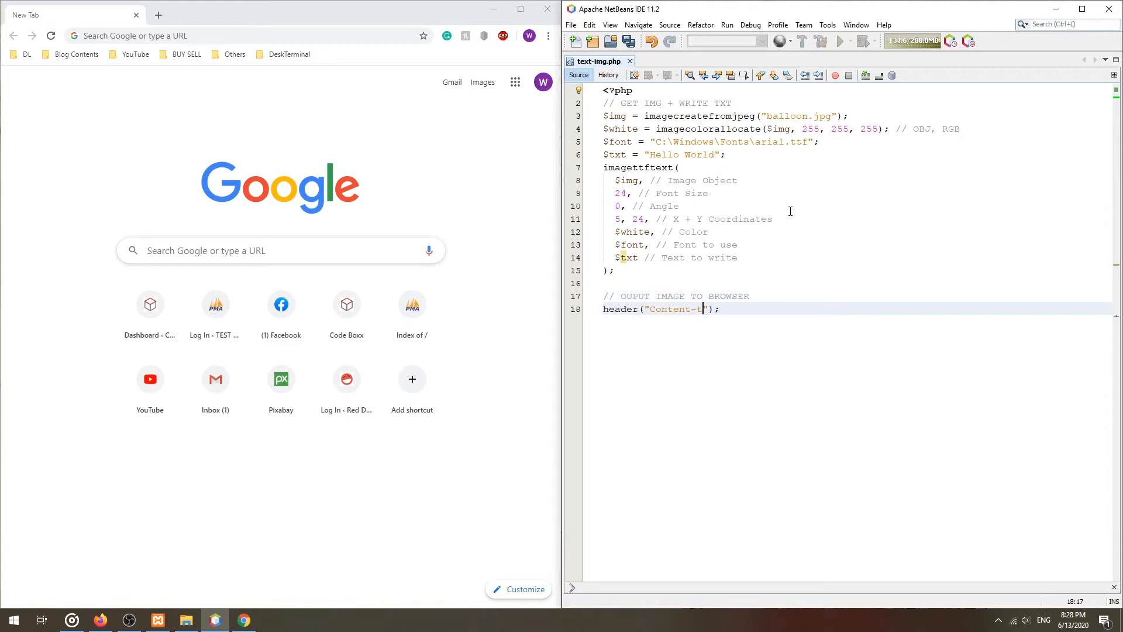
pyautogui.write('ype: image/jpeg");')
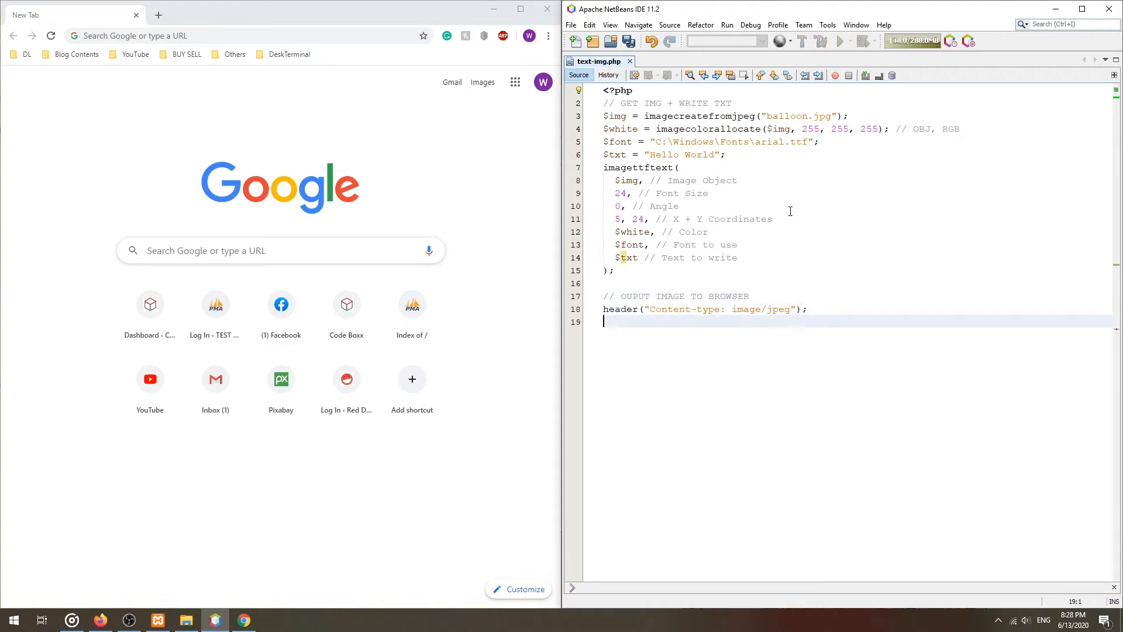
pyautogui.write('imagejpeg($ui);')
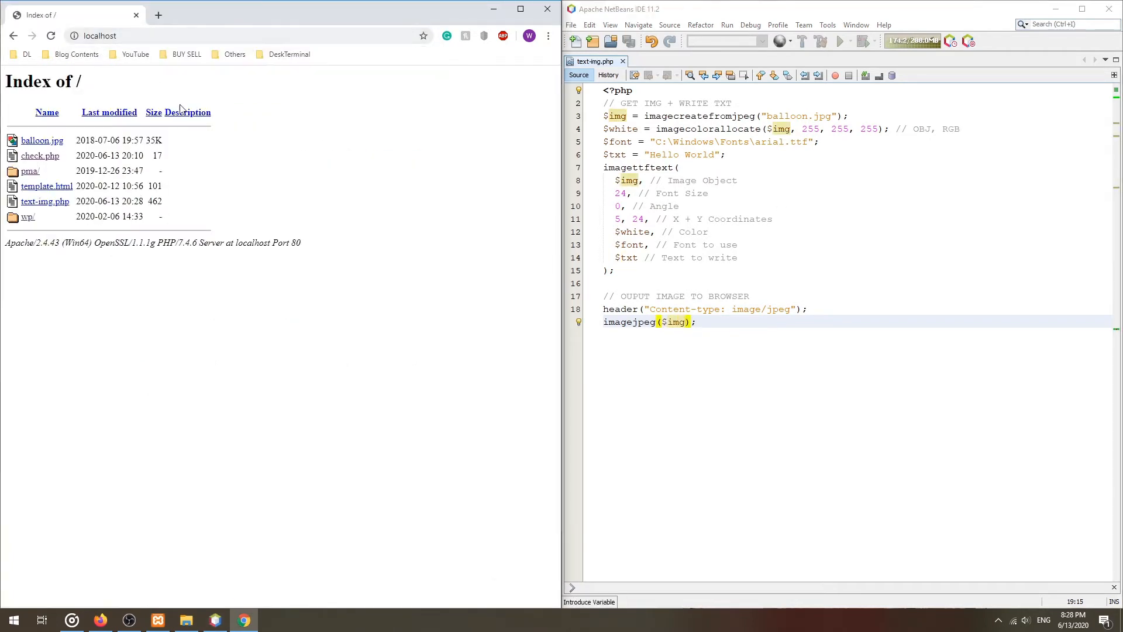
# - Test the script in Chrome, then save the output as TEXT-ADDED.jpg at quality 100
pyautogui.click(44, 200)
pyautogui.write('// SAVE TO SERVER')
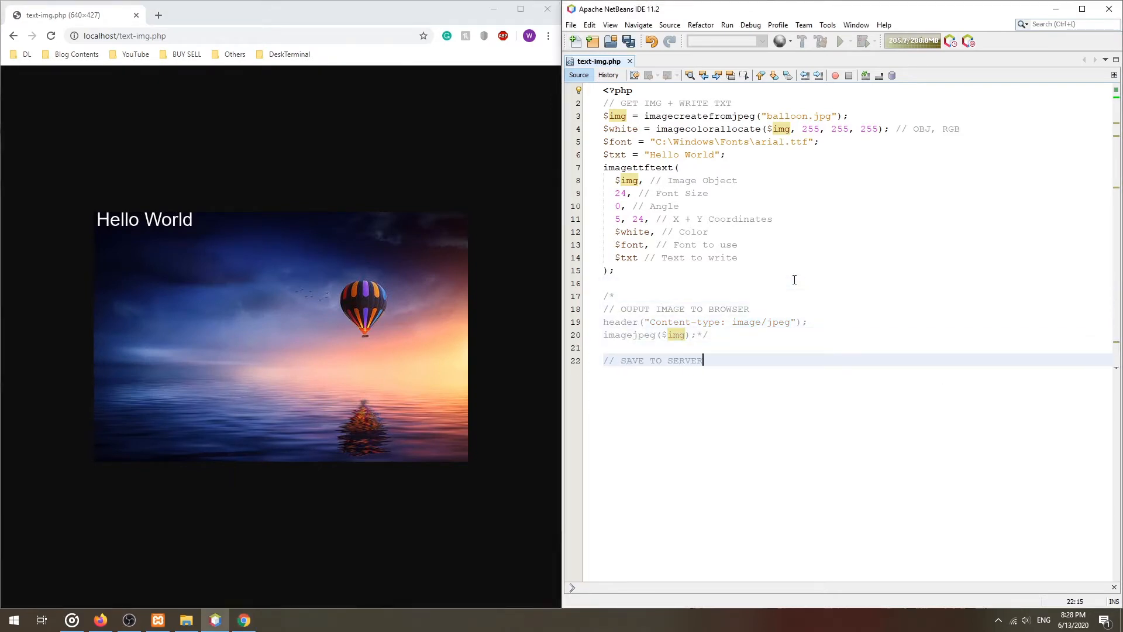
pyautogui.write('imagejpeg($img, "");')
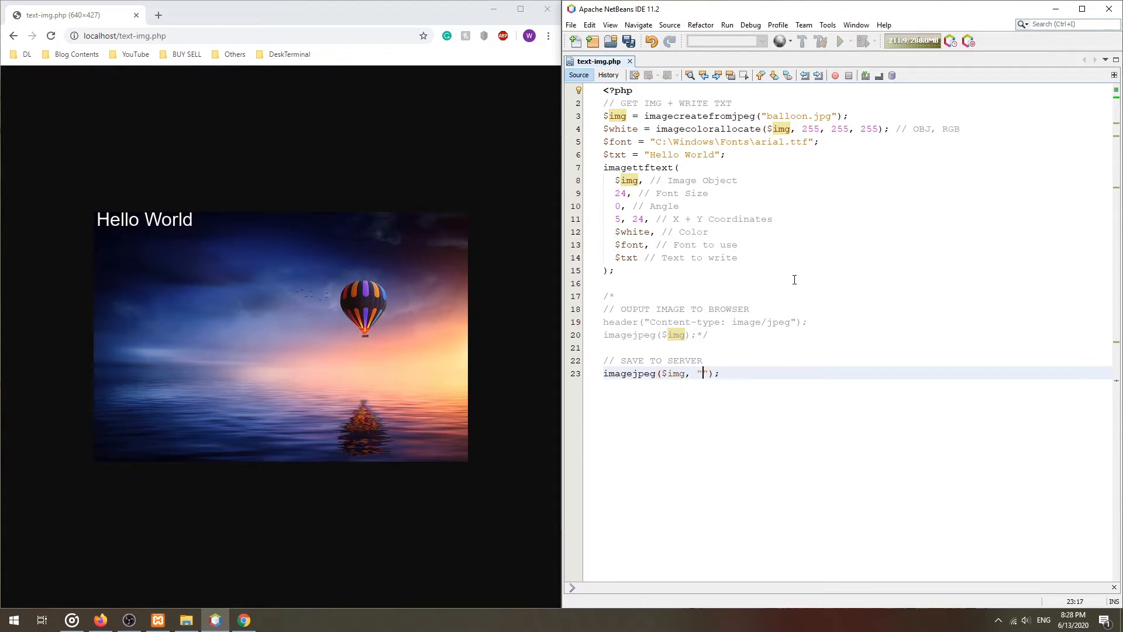
pyautogui.write('TEXT-ADDED.jpg')
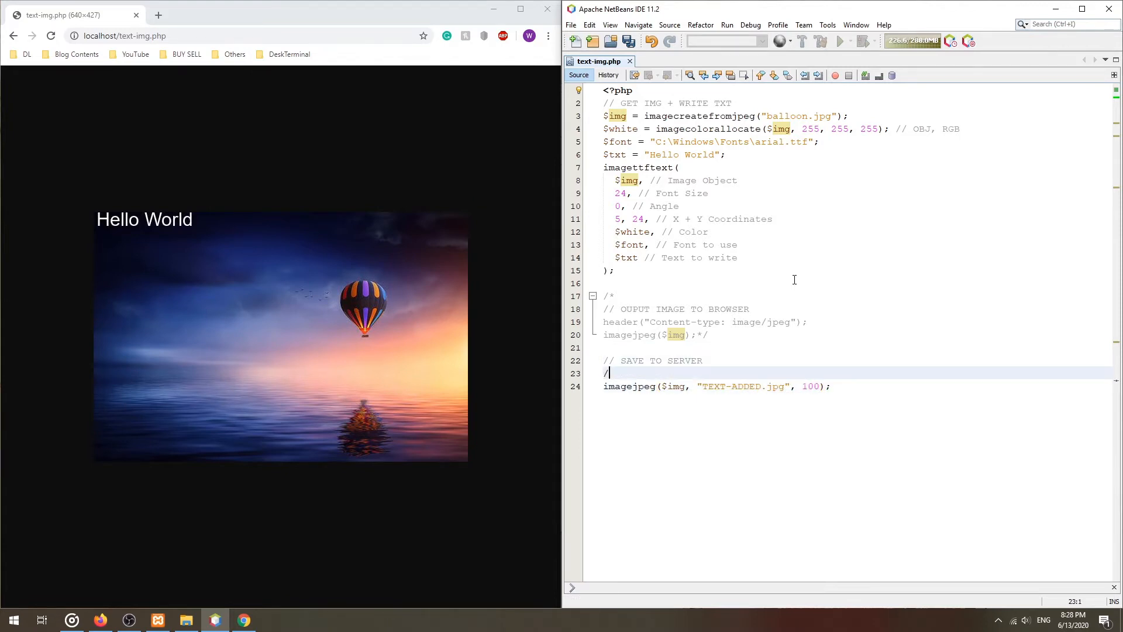
pyautogui.write('/ OBJ, TARGET FILE,')
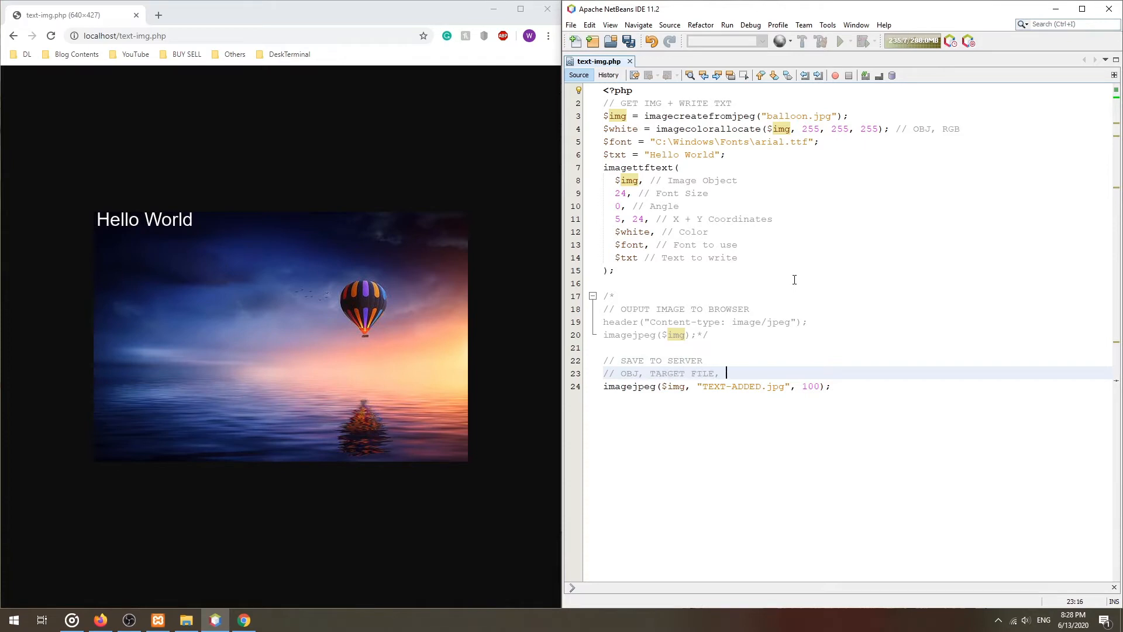
pyautogui.write('QUALITY')
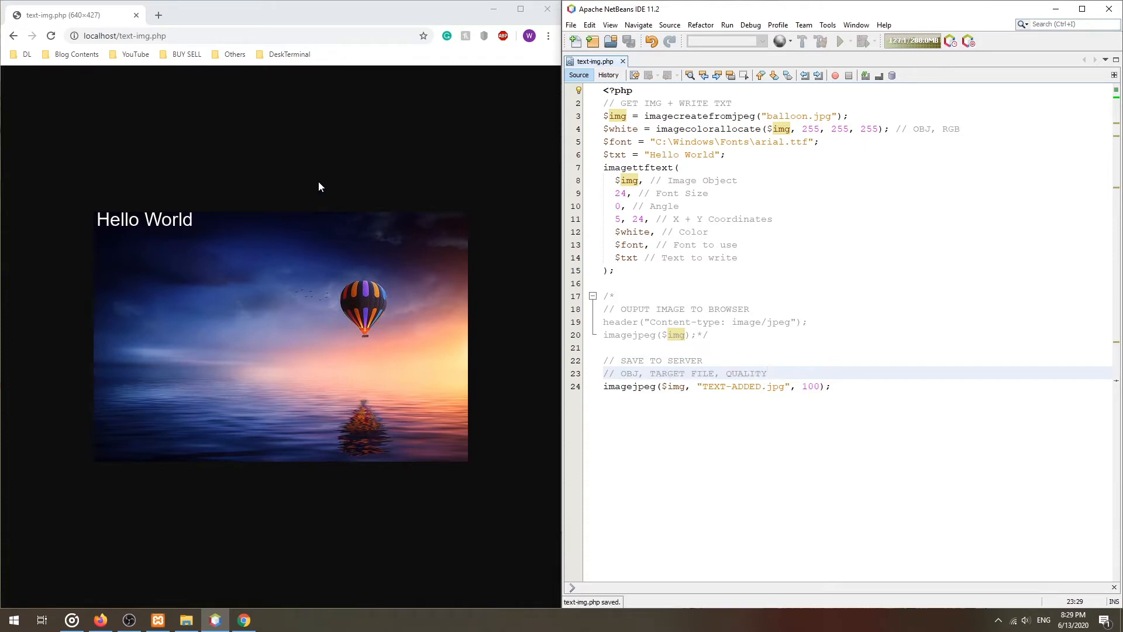
# - Open TEXT-ADDED.jpg from the D:\http folder in File Explorer
pyautogui.click(186, 620)
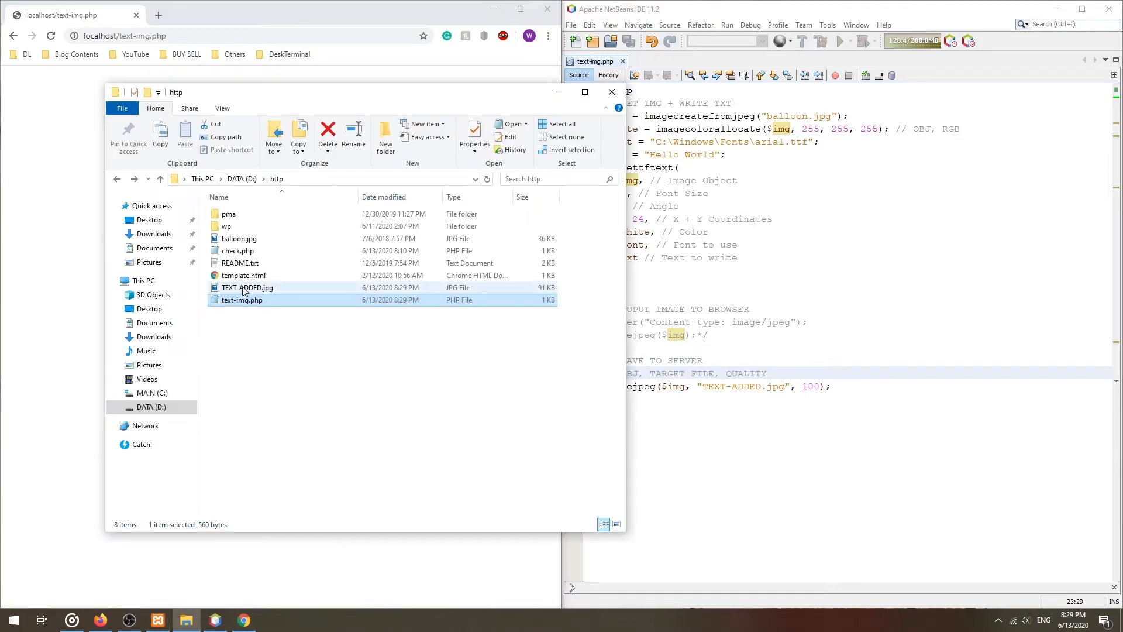
pyautogui.doubleClick(247, 287)
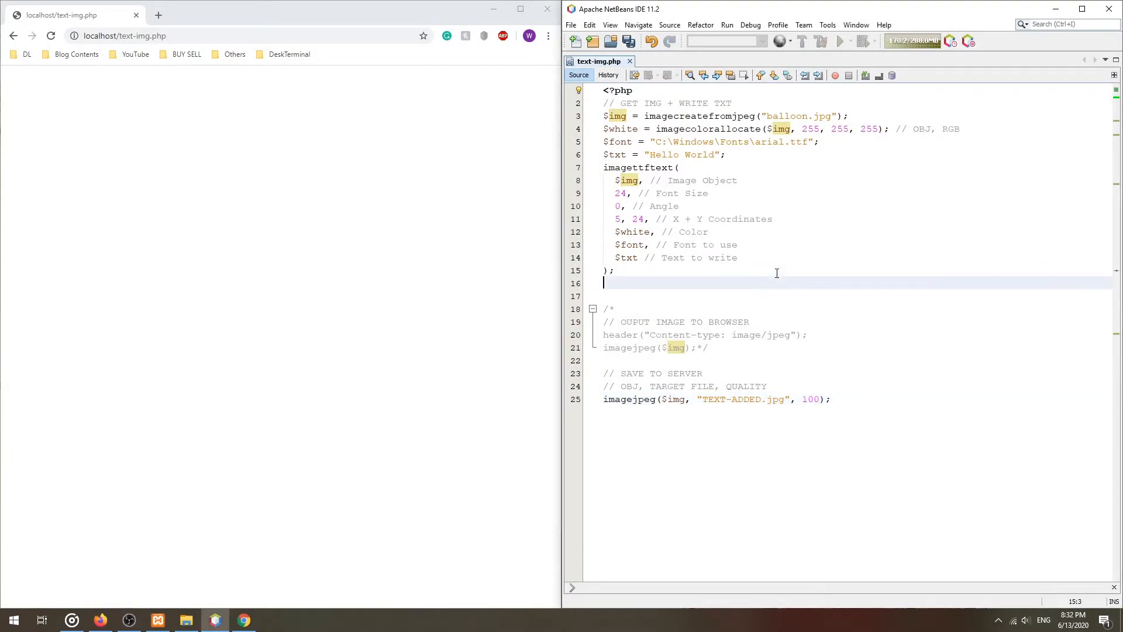
# - Get image width and height with imagesx/imagesy and the text box via imagettfbbox(24, 0, $font, $txt)
pyautogui.write('// IMAGE SIAZ')
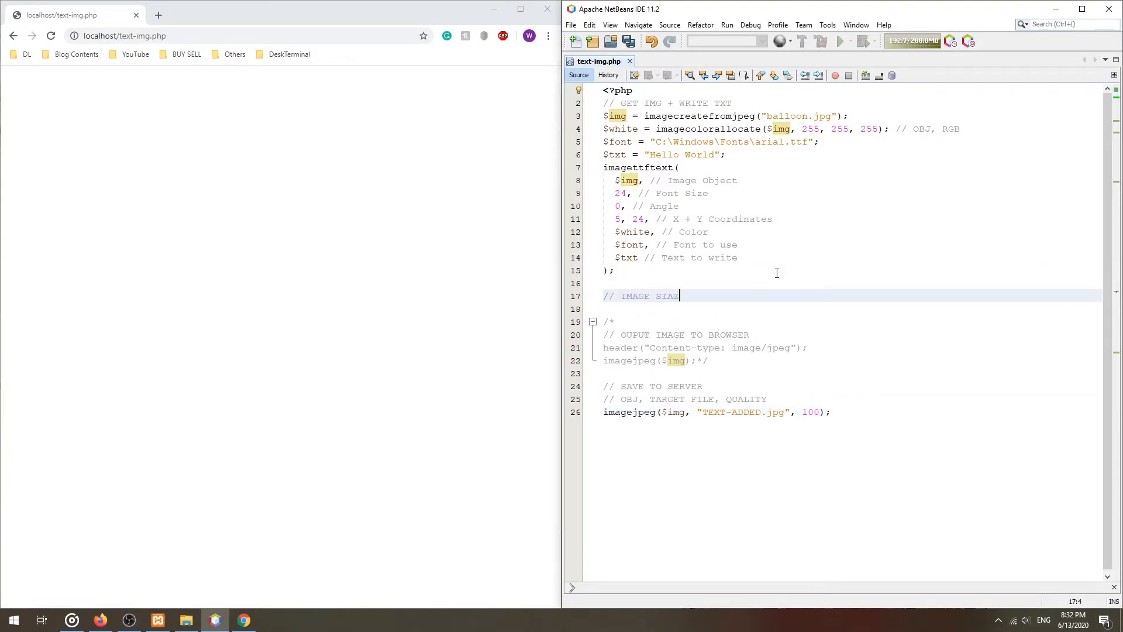
pyautogui.write('$width = i')
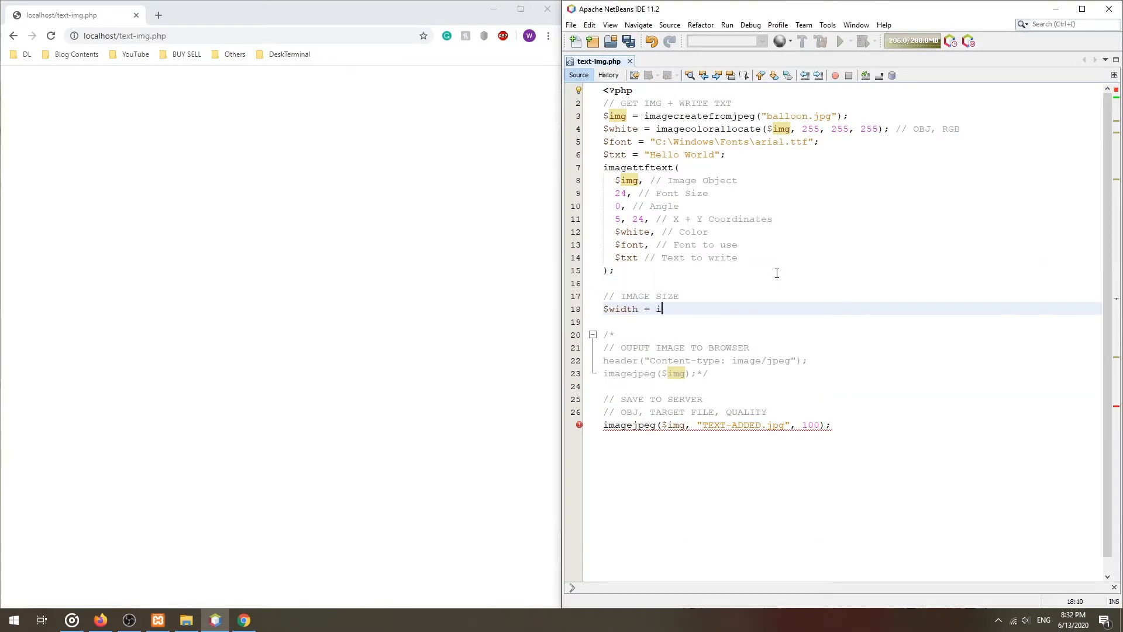
pyautogui.write('magesx($img);')
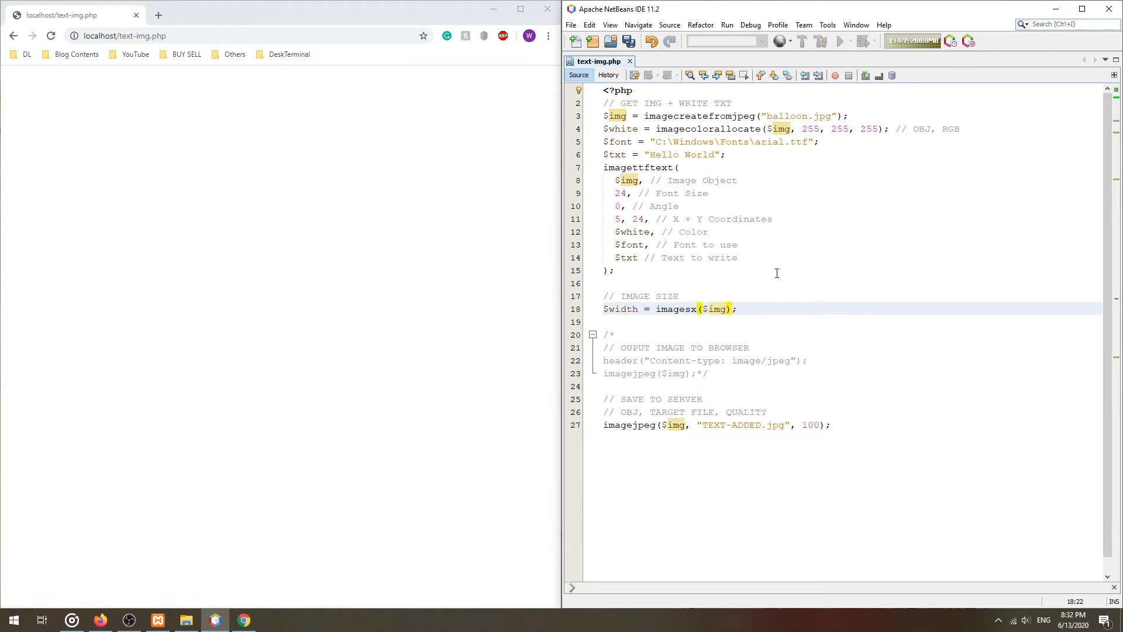
pyautogui.write('$height = imagesy();')
pyautogui.write('$text_size = imagettfbbox();')
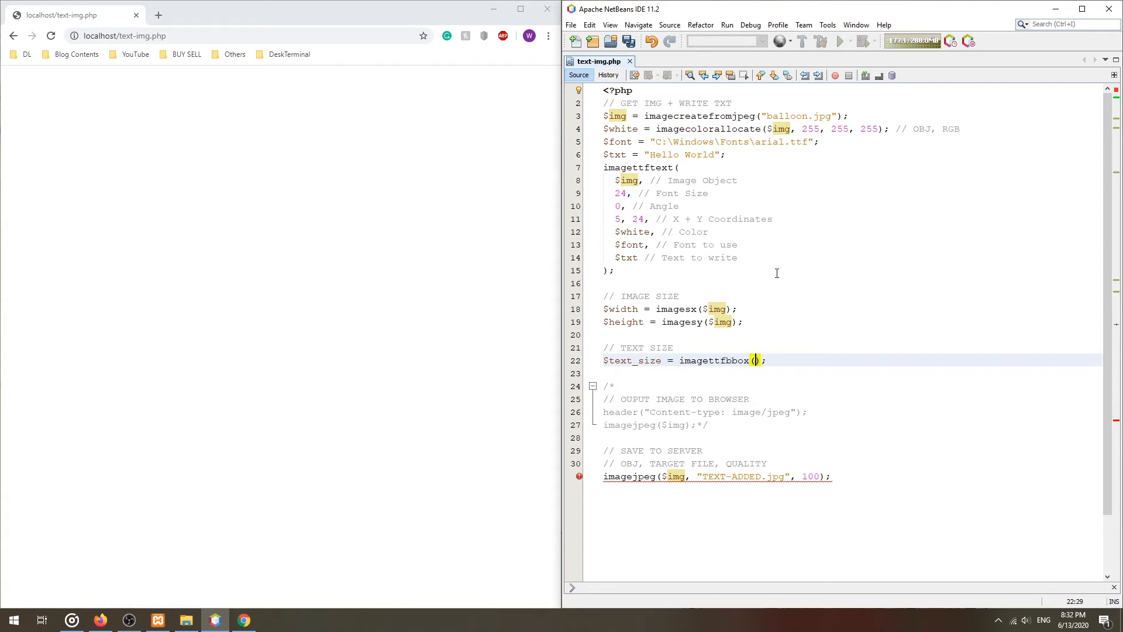
pyautogui.write('24, 0, $font, $txt')
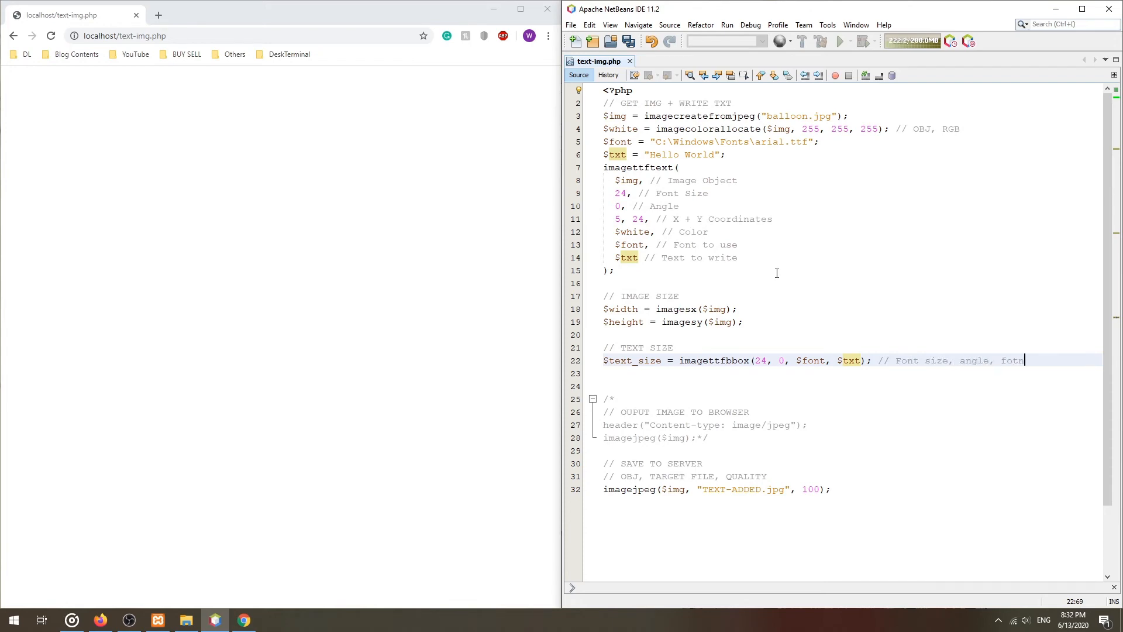
pyautogui.write('$text_width = max([$text_size[2]]);')
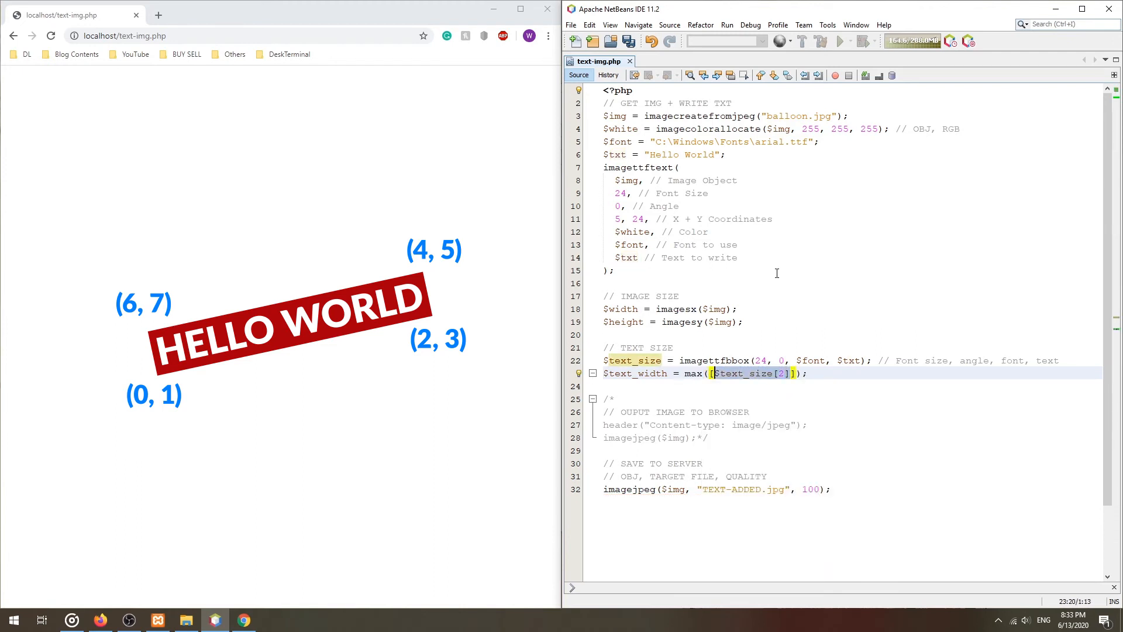
# - Compute $text_width and $text_height as max minus min of the bounding box coordinates
pyautogui.write(', $text_size[2]')
pyautogui.click(851, 386)
pyautogui.write('$text_height = max([$text_size[5], $text_size[7]]) - min([$text_size[1], $text_size[3')
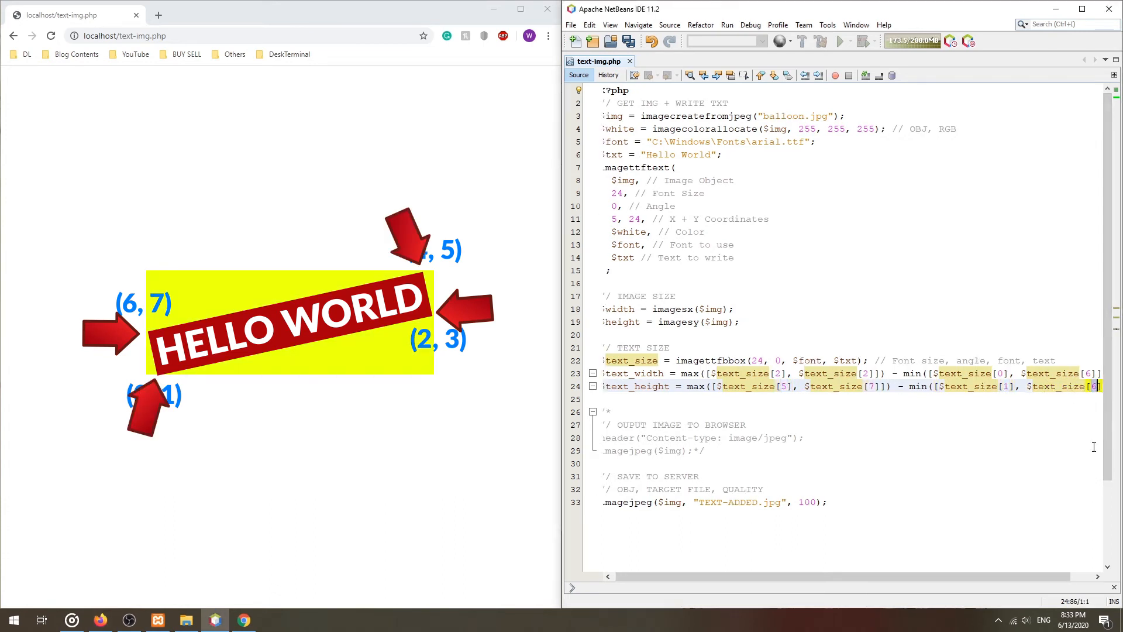
pyautogui.write('// CENTER TEXT ON IMG')
pyautogui.write('$centerX =')
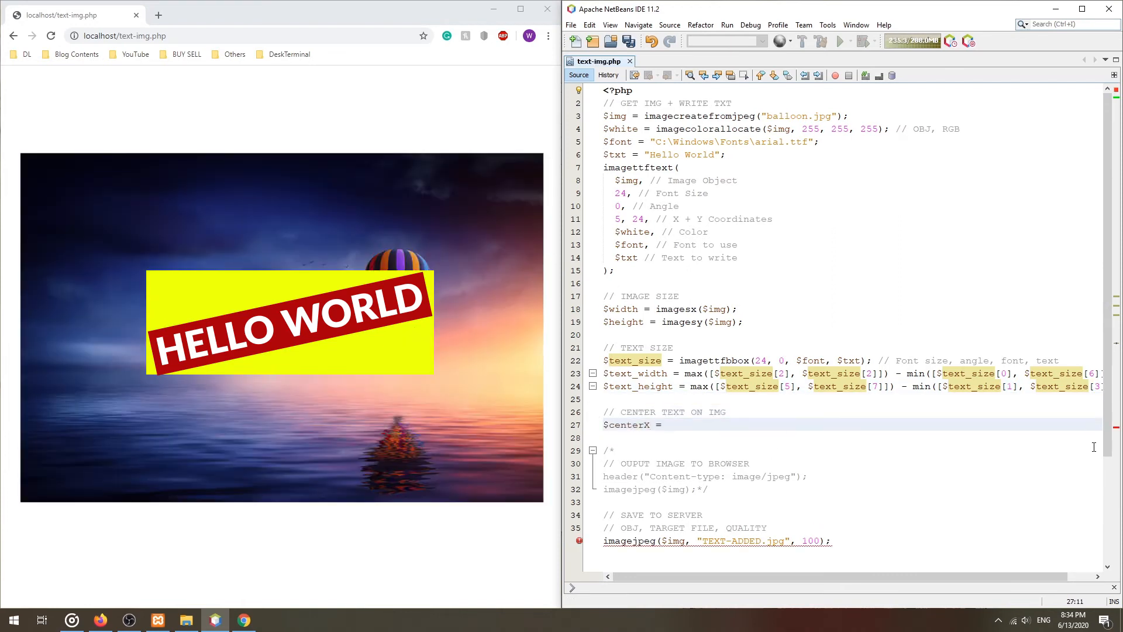
# - Compute $centerX and $centerY as CEIL((size - text size) / 2), clamping negatives to 0
pyautogui.write('CEIL($width -);')
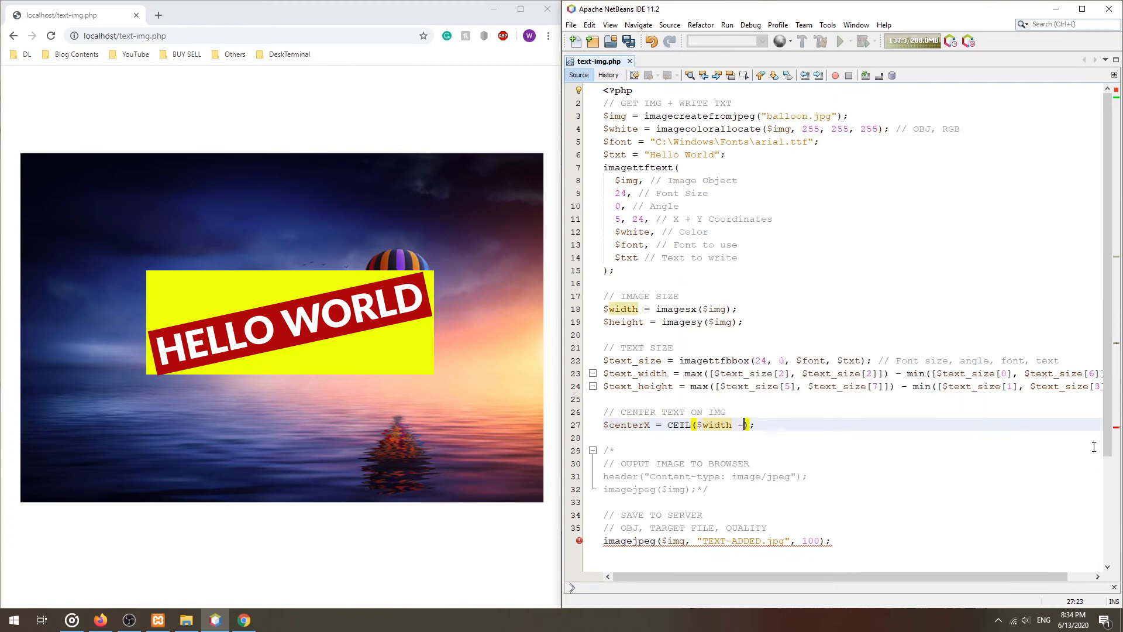
pyautogui.write('$text_width) / 2')
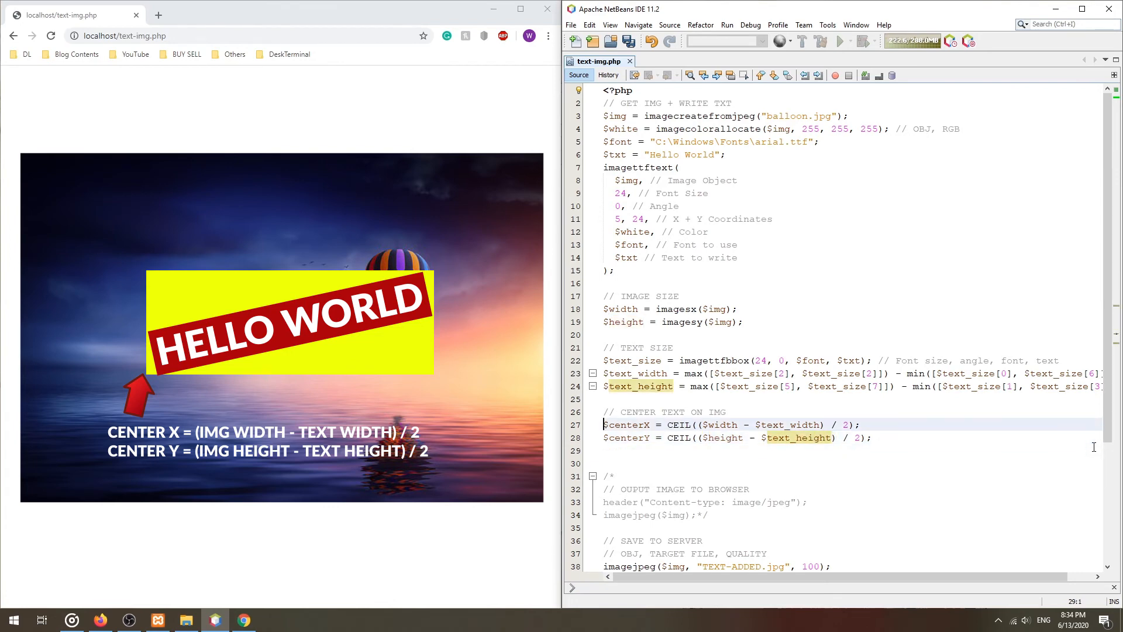
pyautogui.write('$centerX = $centerX<0')
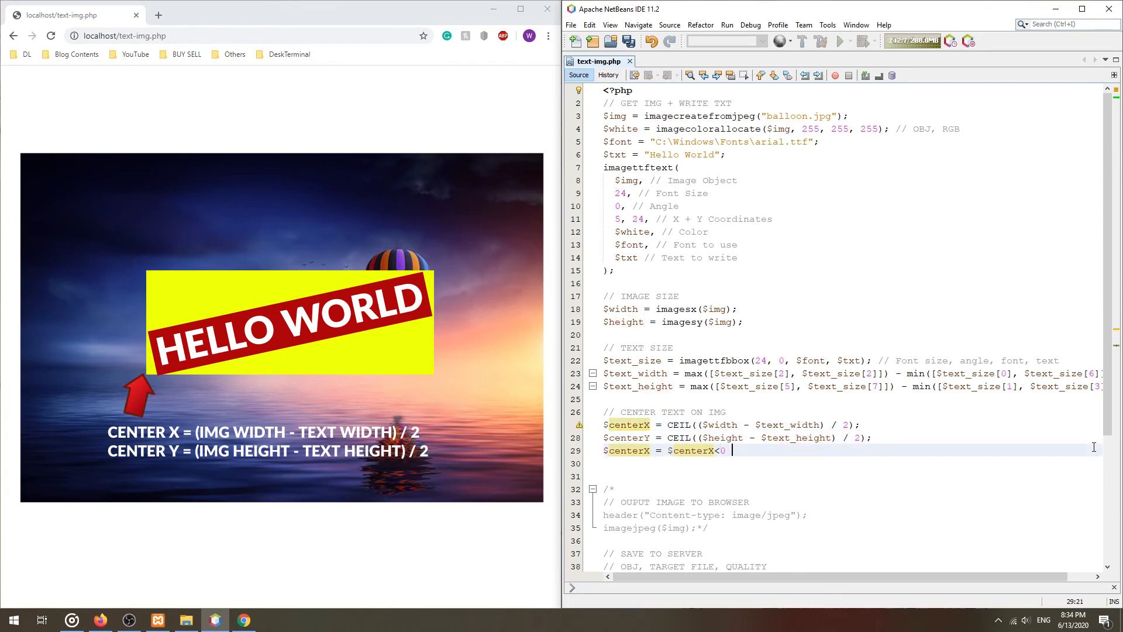
pyautogui.write('? 0 : $centerX ;')
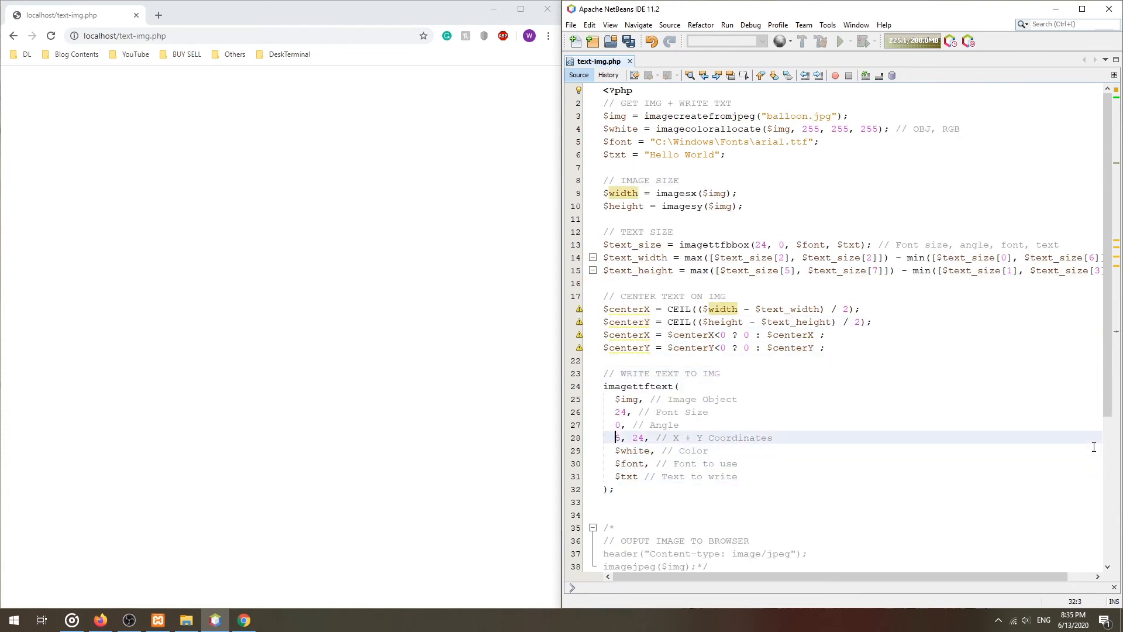
# - Pass $centerX and $centerY to imagettftext and load localhost/text-img.php in Chrome
pyautogui.write('$centerX, $centerY')
pyautogui.write('lo')
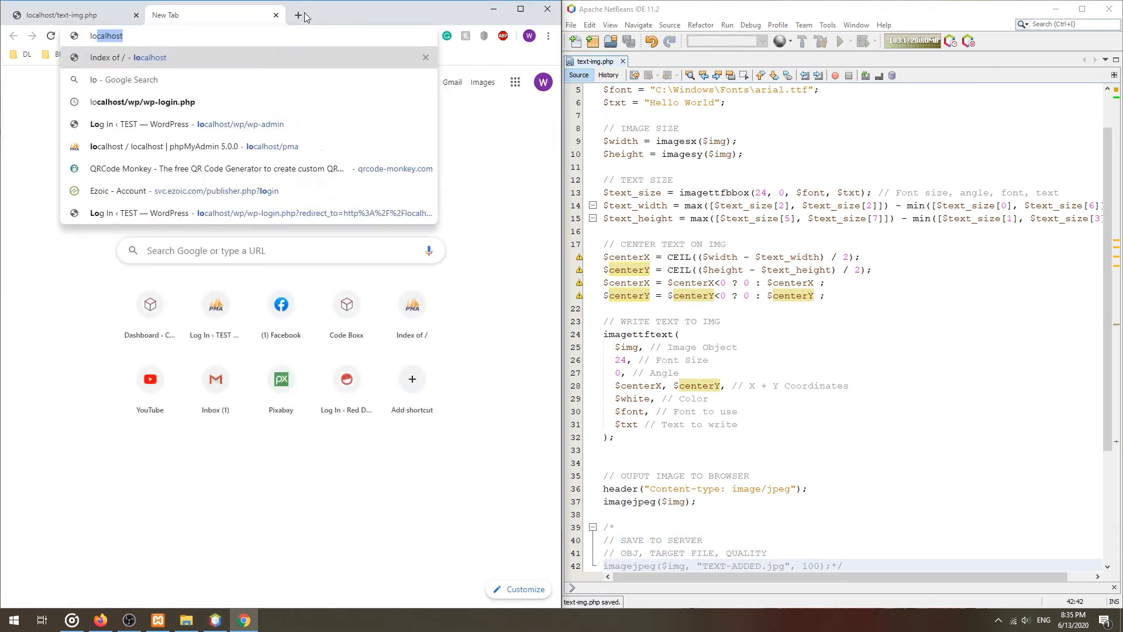
pyautogui.press('Return')
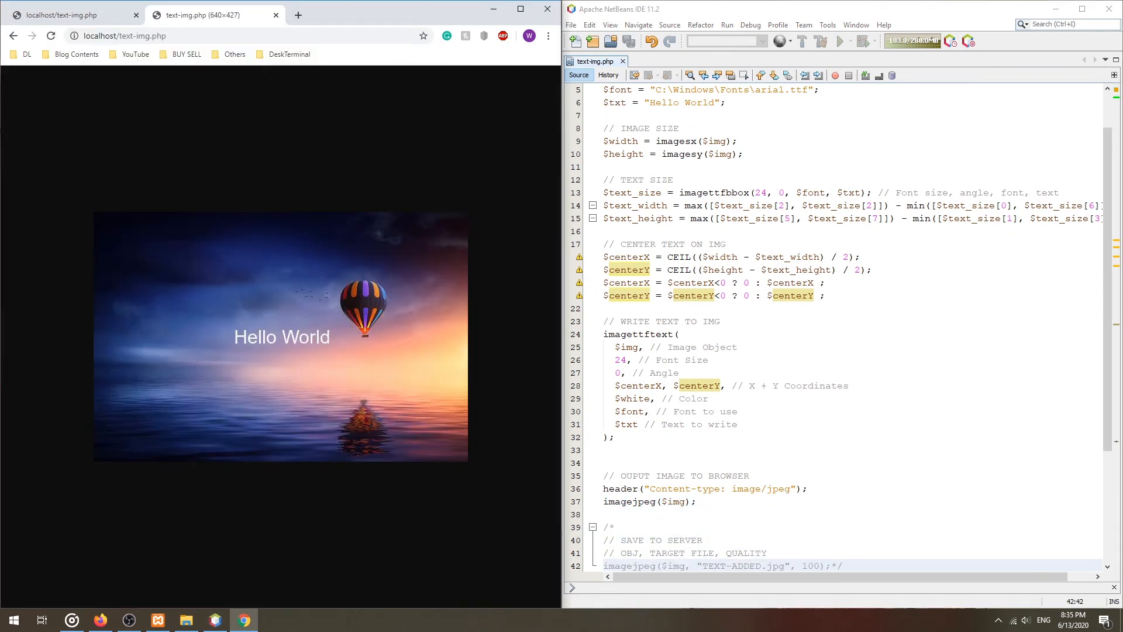